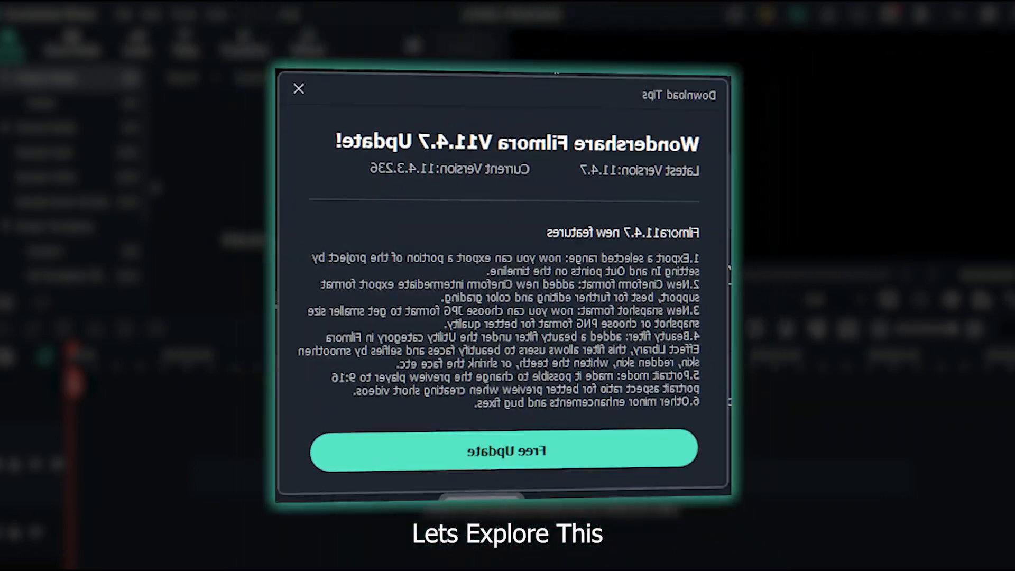
Step: Close the 'Download Tips' update notes to return to the lyric video project
left_click(300, 89)
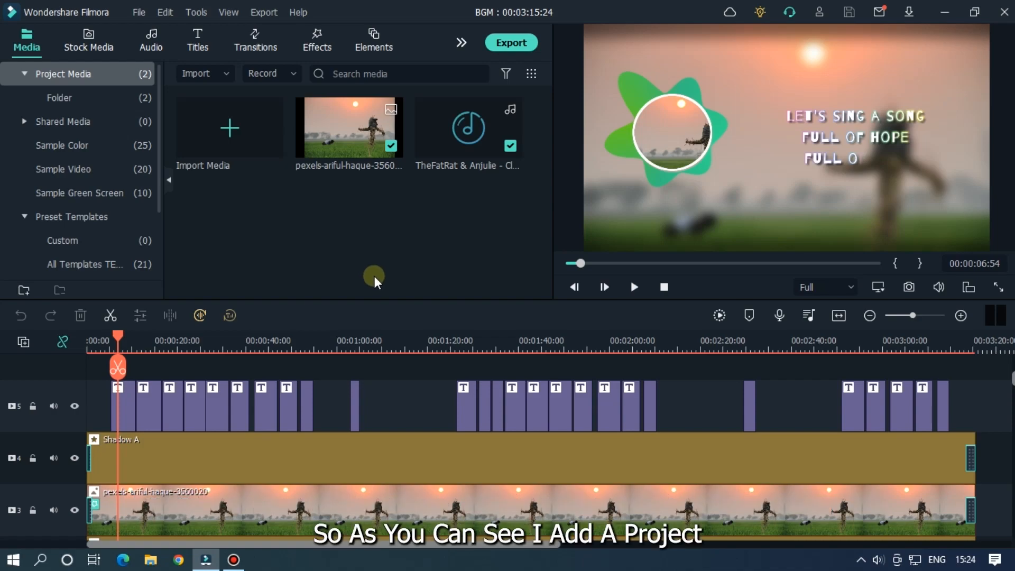
mouse_move(327, 265)
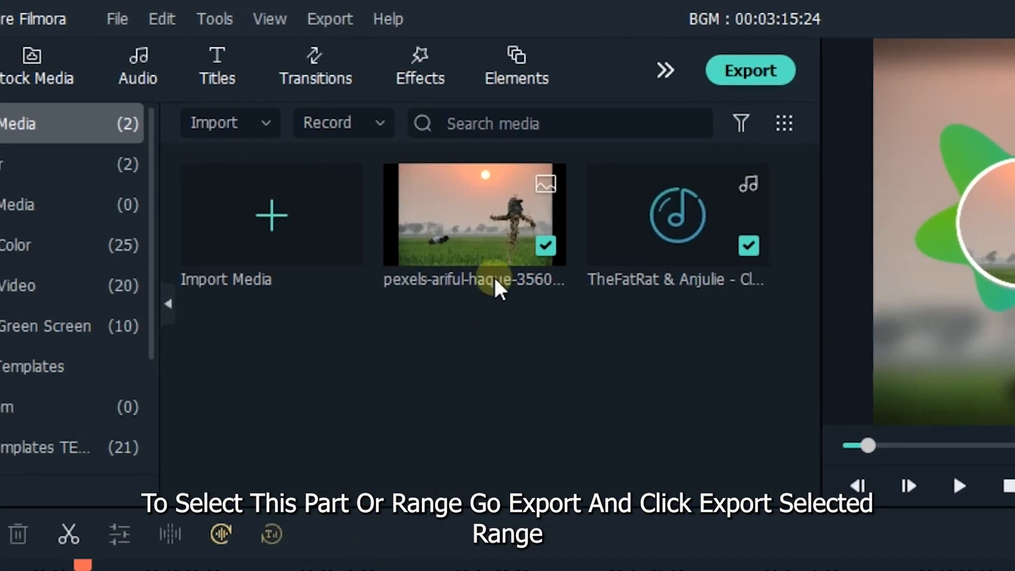
left_click(330, 18)
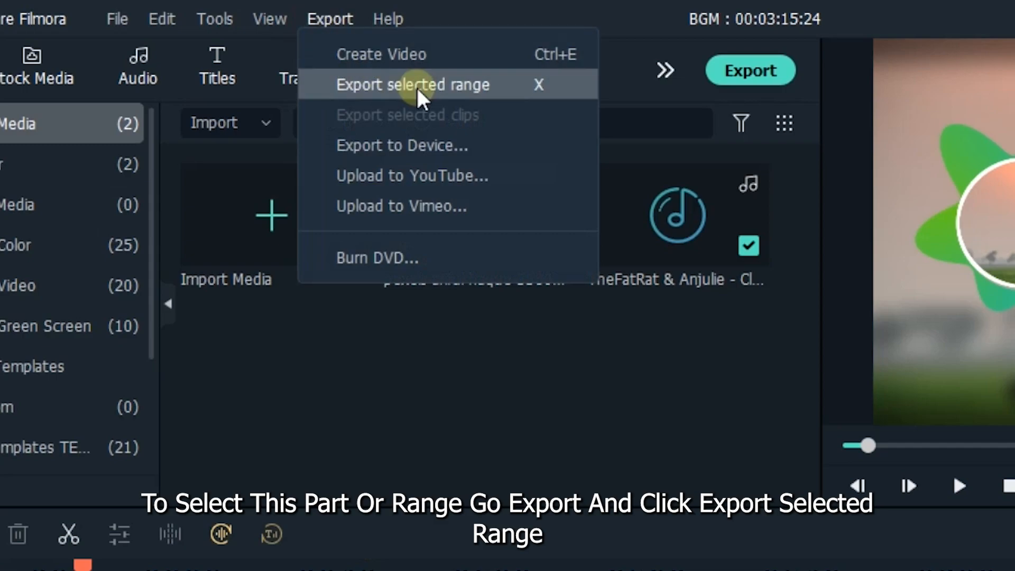
mouse_move(453, 94)
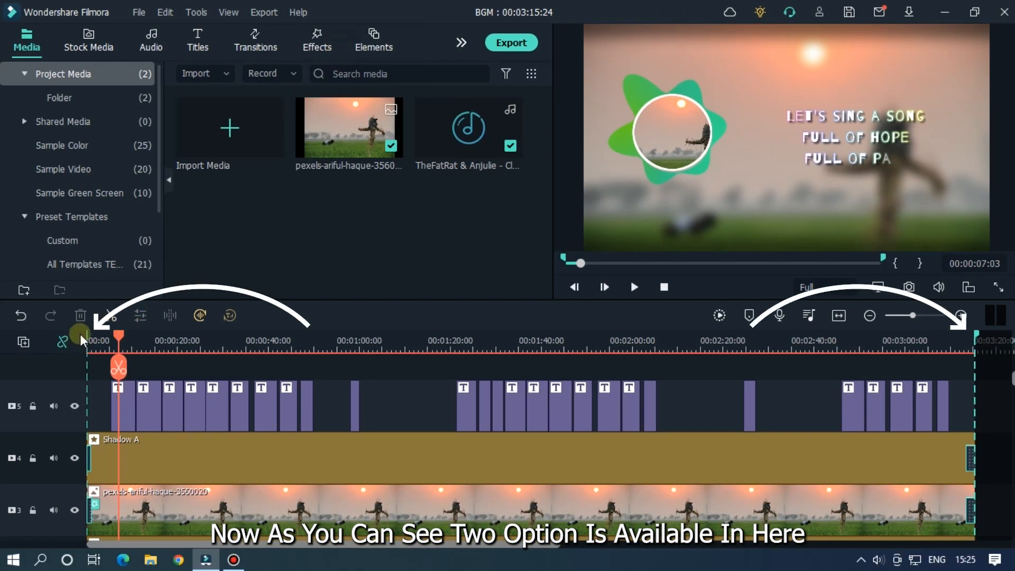
mouse_move(969, 338)
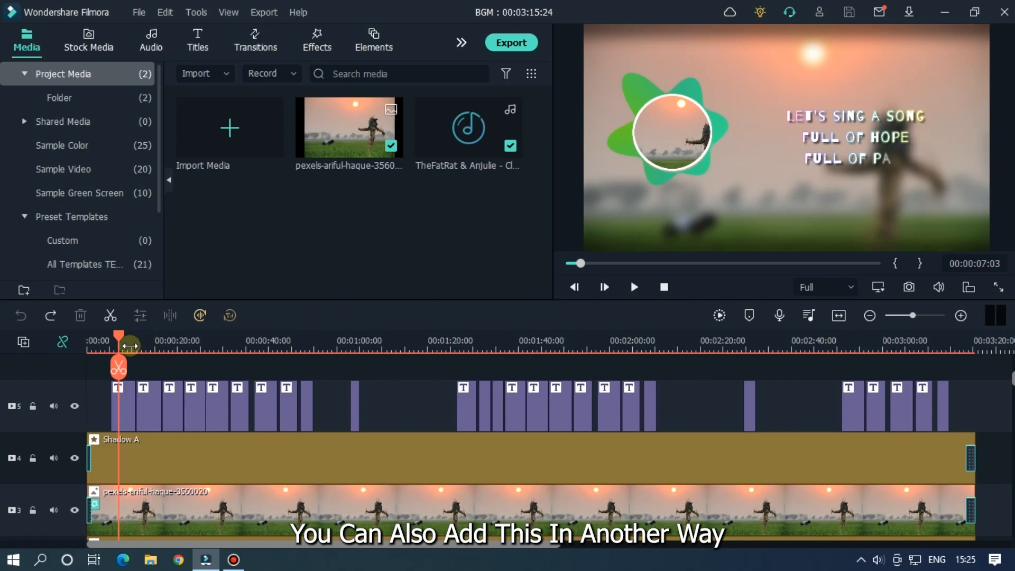
Step: Set an in point near the start and an out point at 01:24:12, then preview
key("i")
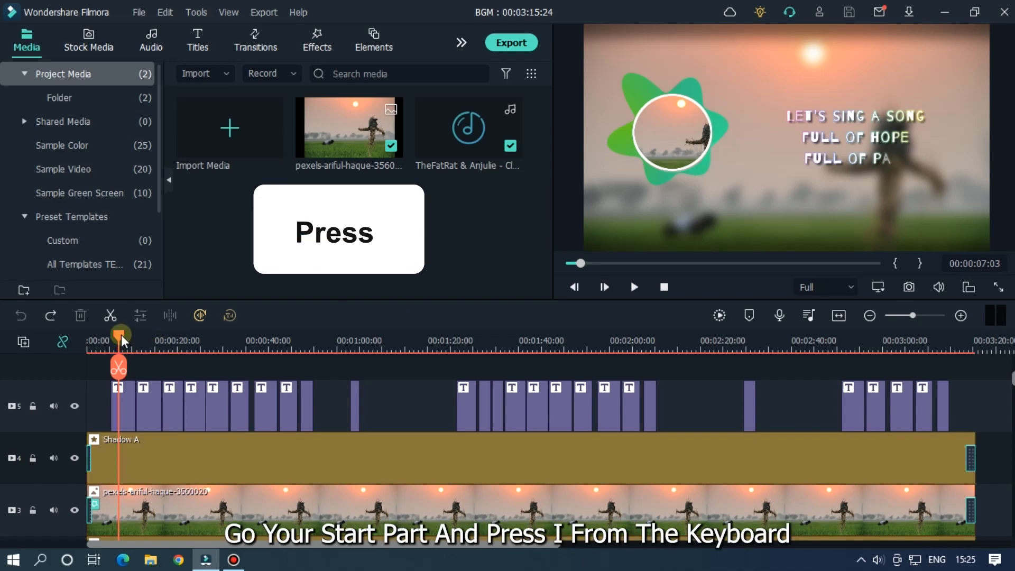
key("i")
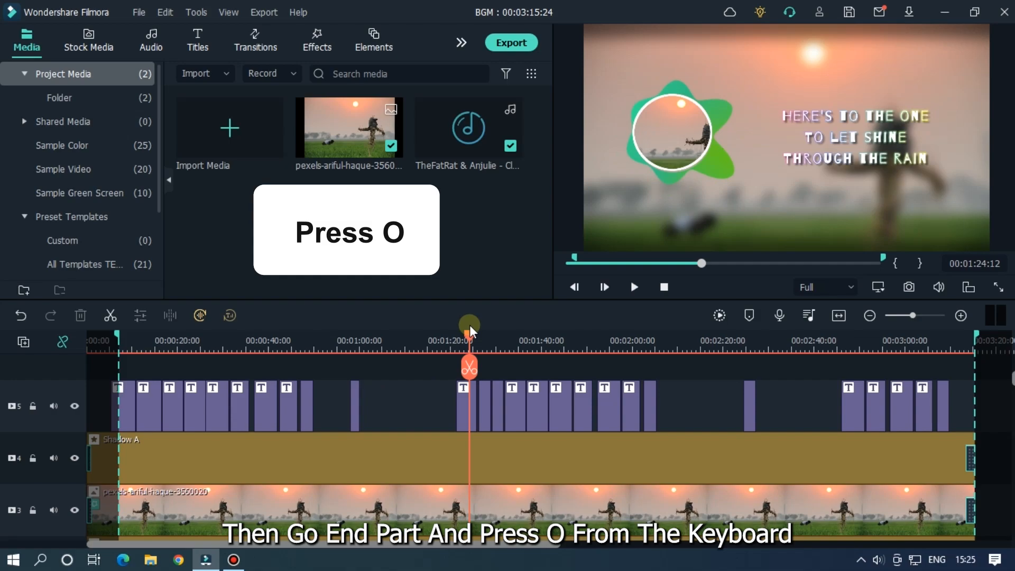
key("o")
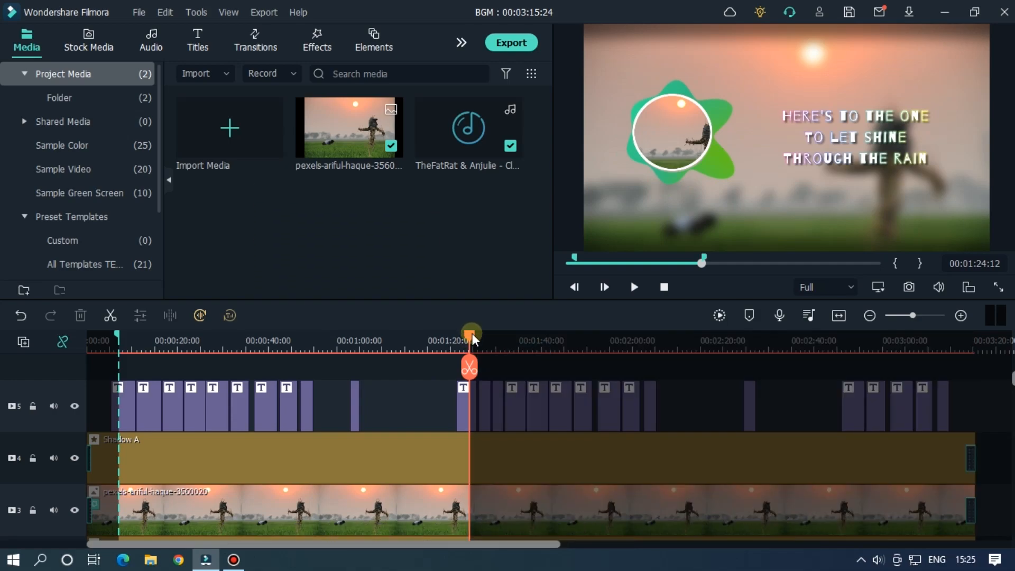
mouse_move(471, 341)
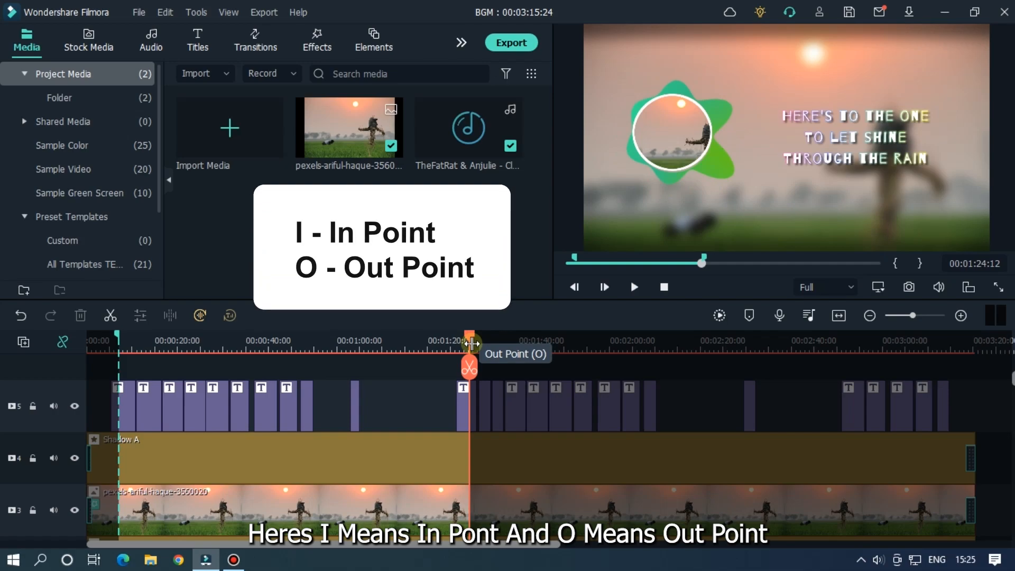
mouse_move(120, 337)
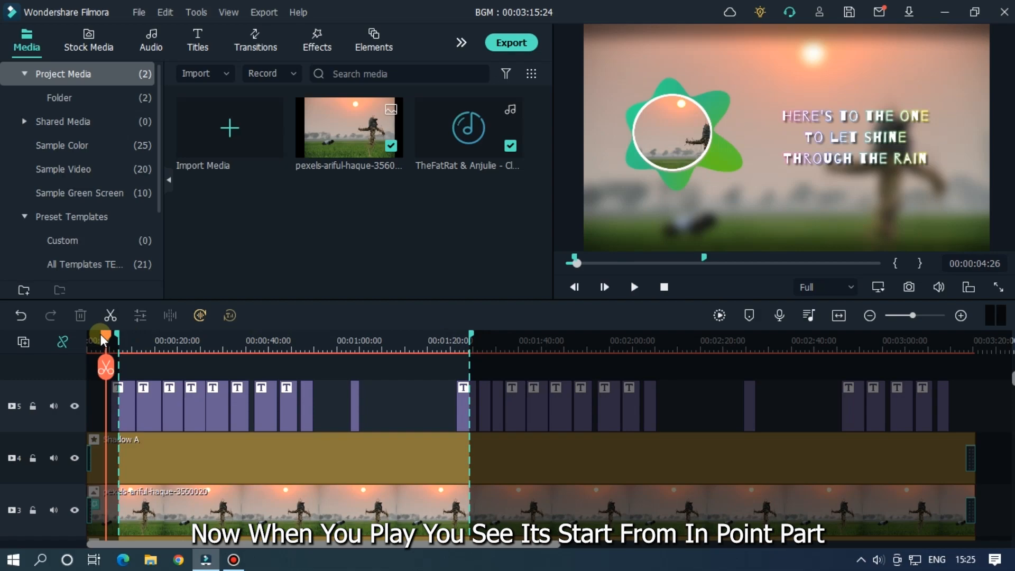
mouse_move(554, 388)
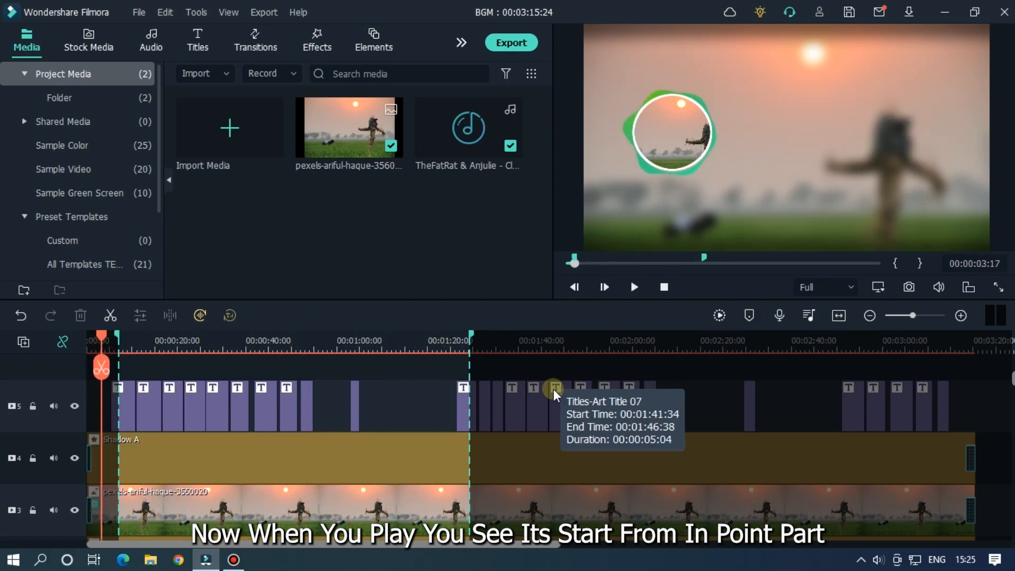
left_click(634, 287)
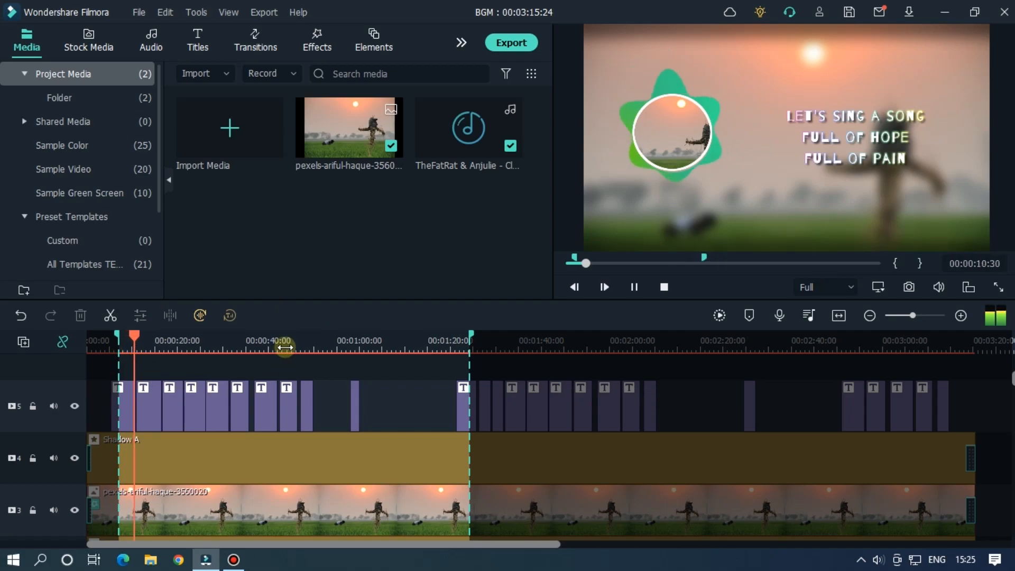
left_click(465, 340)
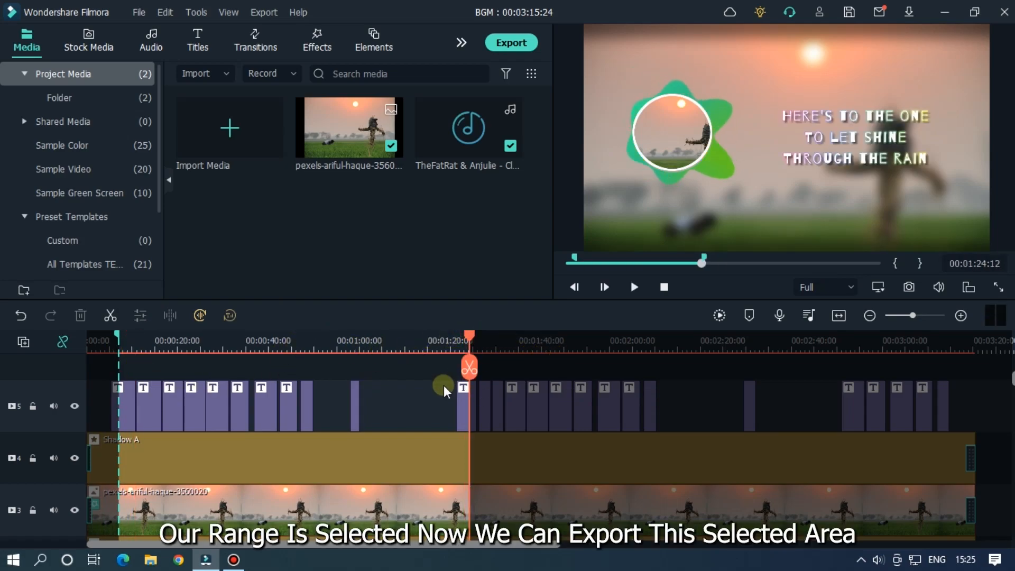
mouse_move(511, 43)
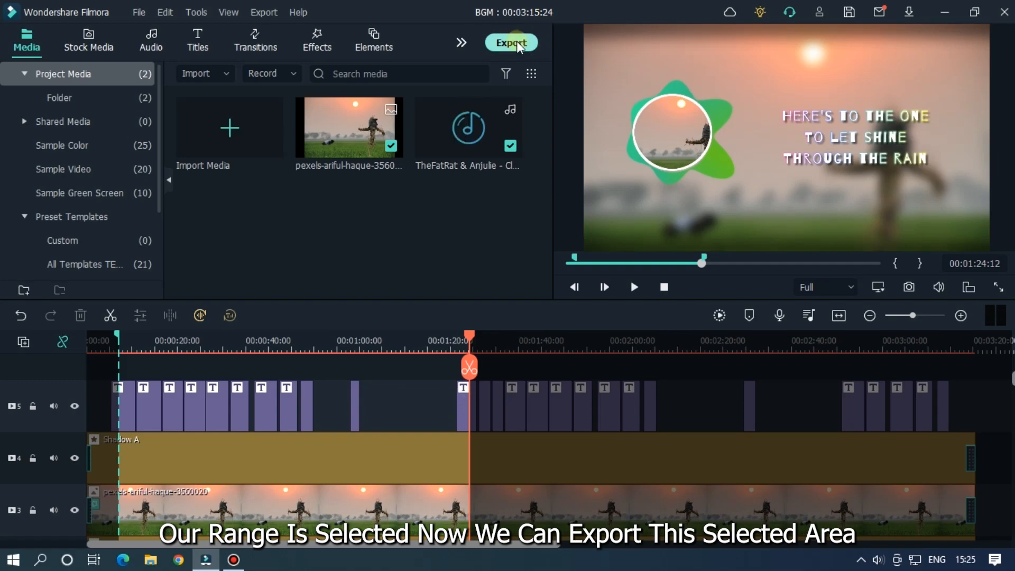
Step: Export the marked range as 'BGM 2' with Add to Project Media enabled
left_click(511, 42)
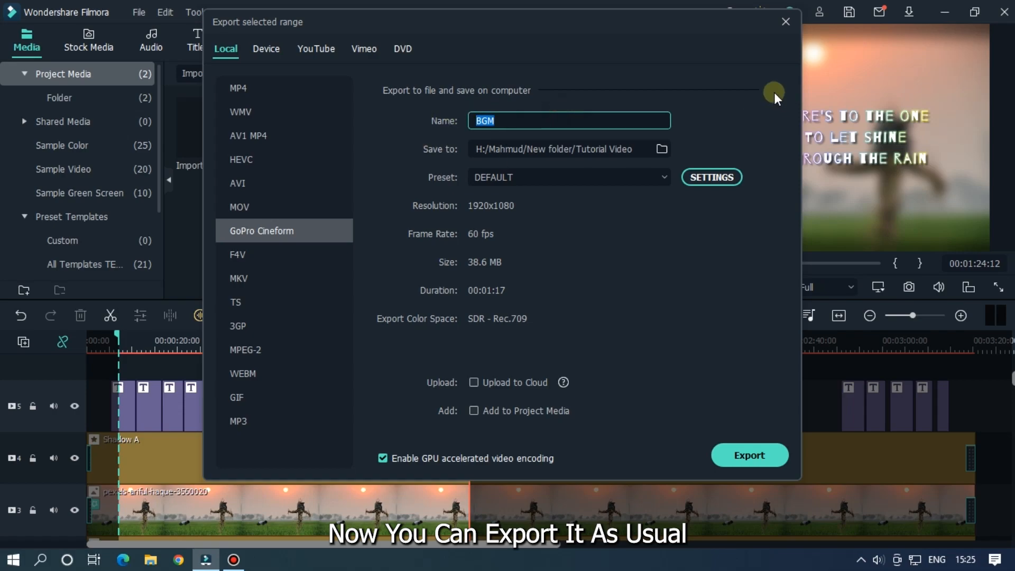
mouse_move(749, 456)
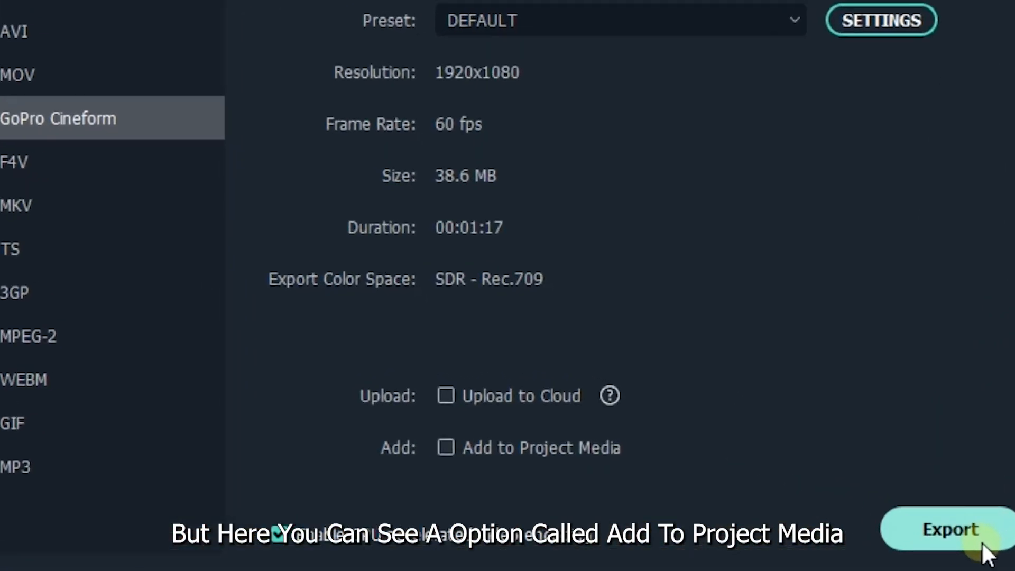
mouse_move(511, 453)
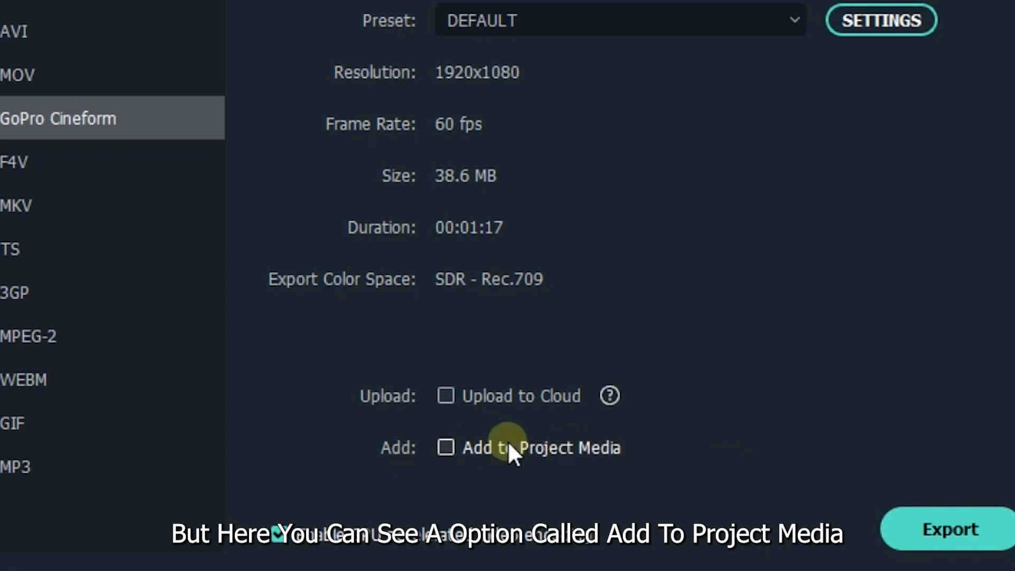
mouse_move(521, 476)
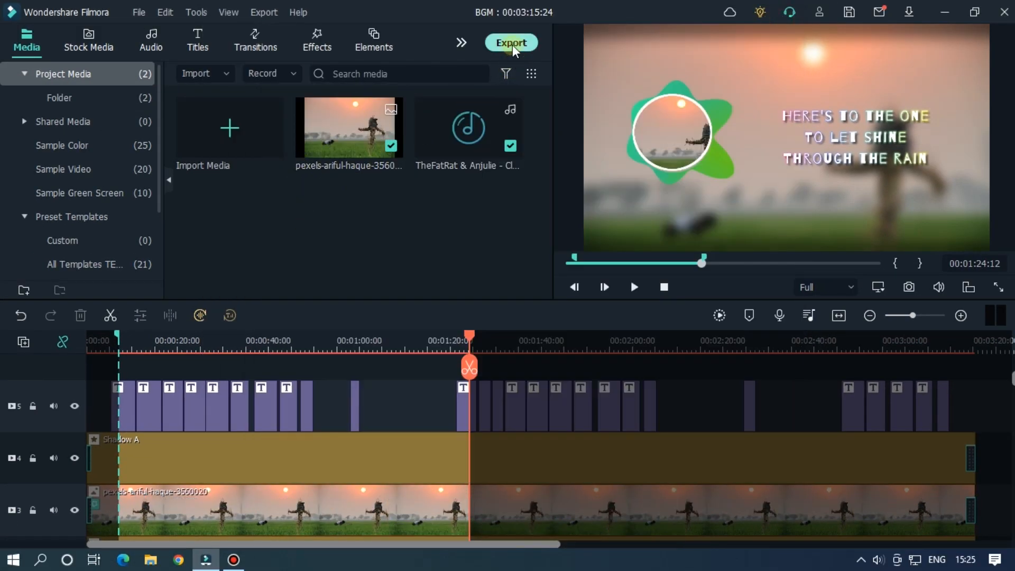
left_click(511, 43)
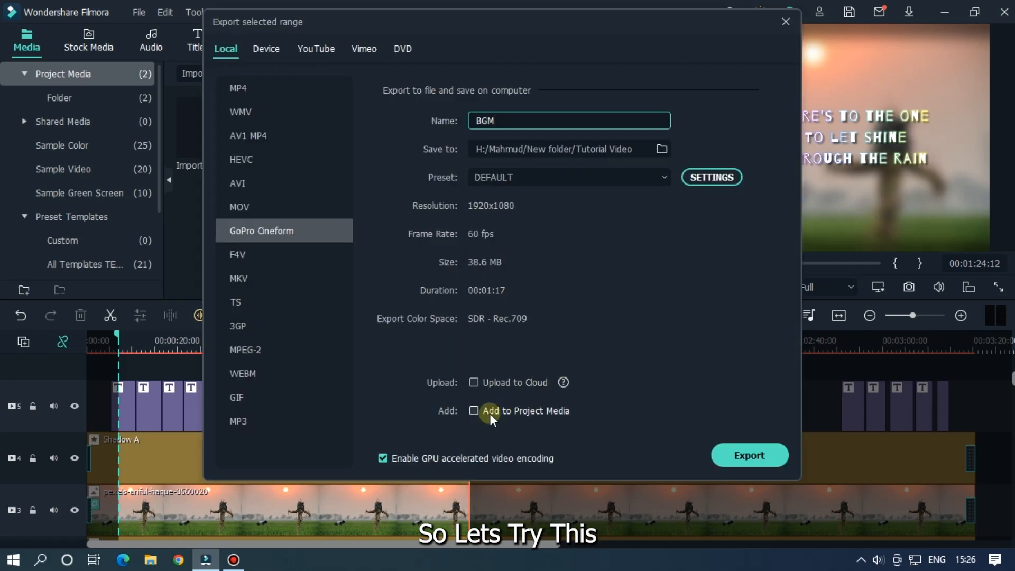
left_click(474, 411)
type(" 2")
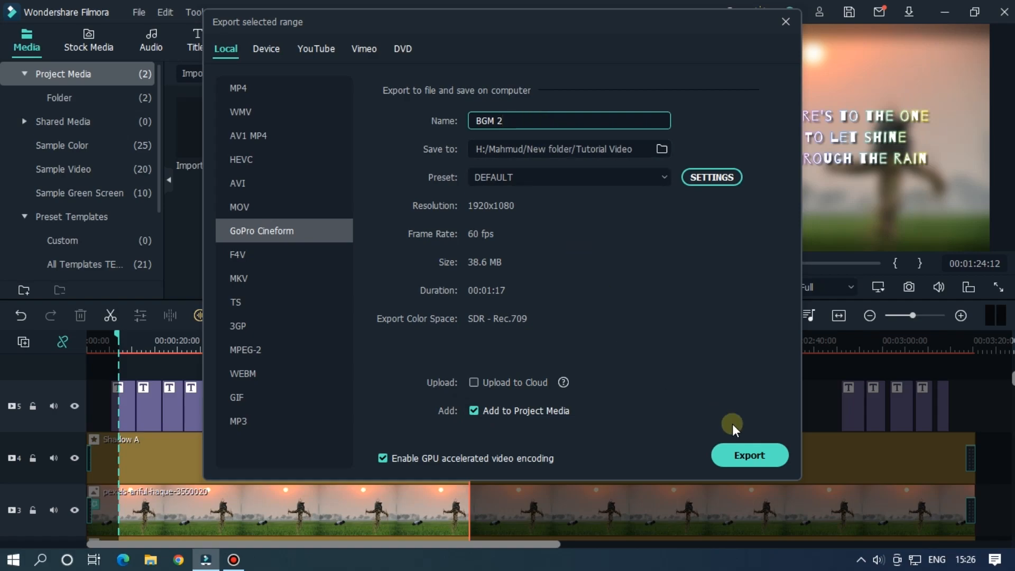
left_click(749, 456)
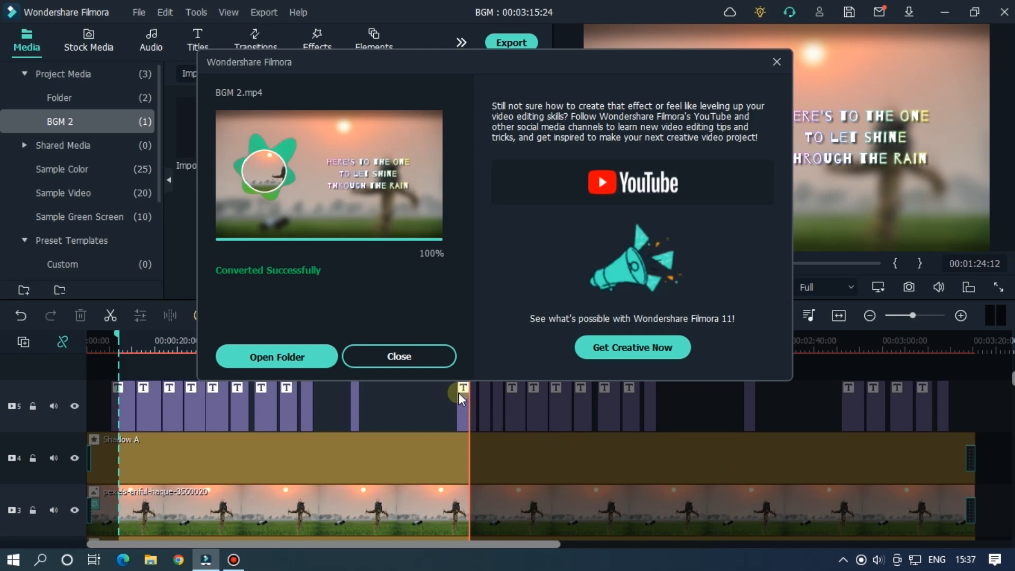
Step: Close the Converted Successfully summary and check the BGM 2 clip in Project Media
left_click(398, 356)
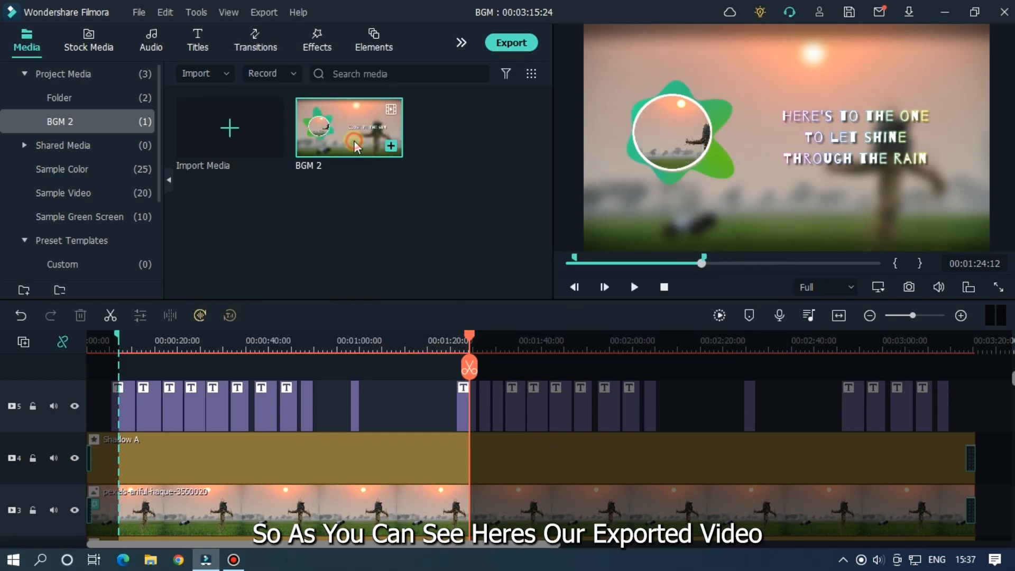
left_click(634, 286)
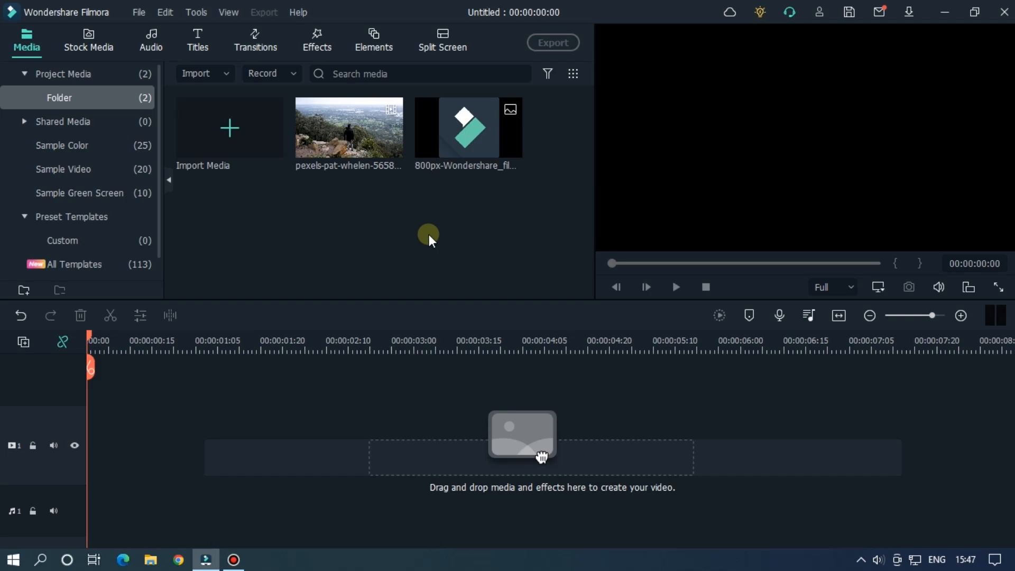
Step: Enter the neon title's text and apply an animation preset to it
left_click(197, 39)
type("M")
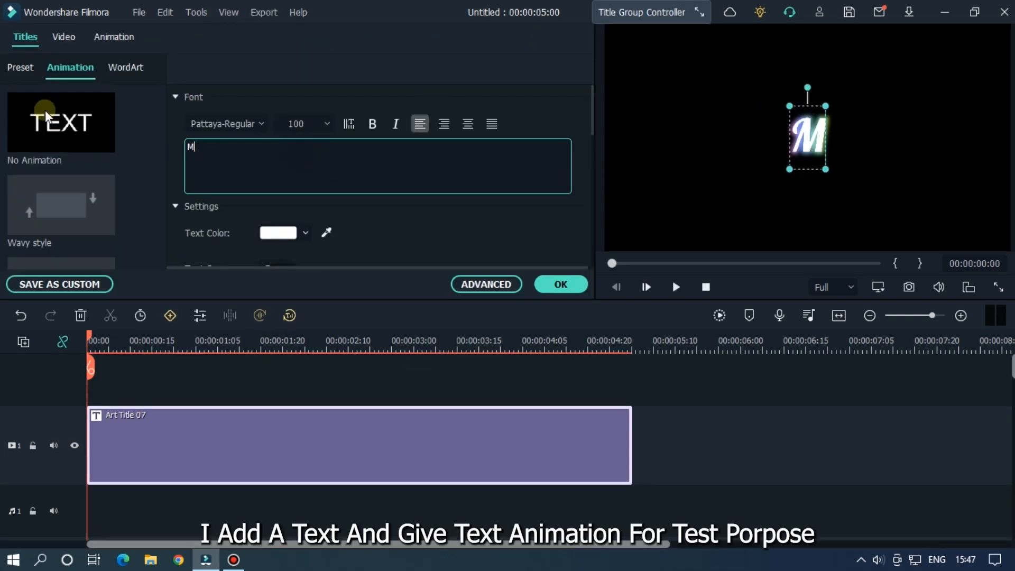
left_click(114, 38)
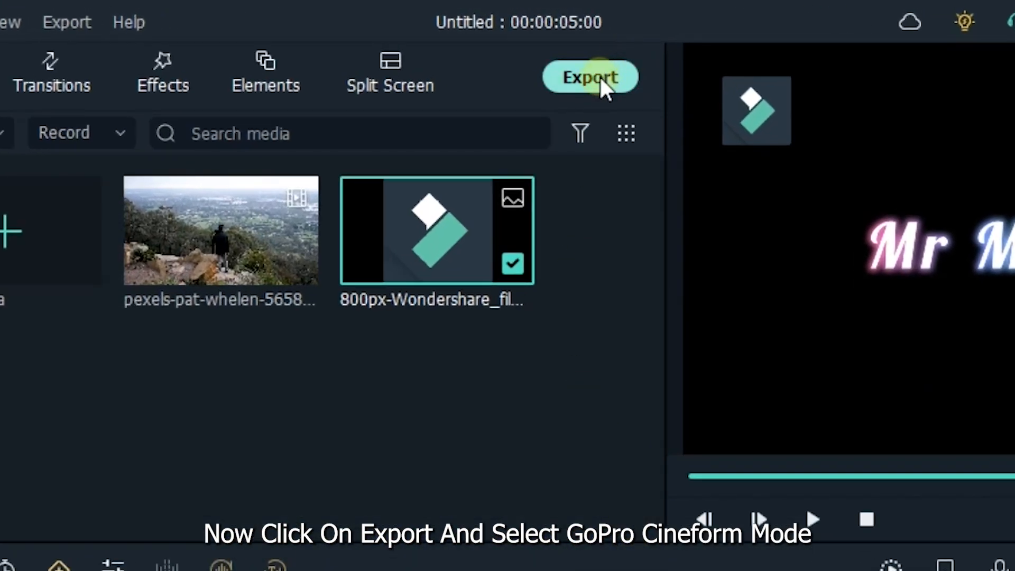
Step: Export the project as GoPro Cineform named 'New' using the CFHD(Alpha) encoder
left_click(589, 76)
type("N")
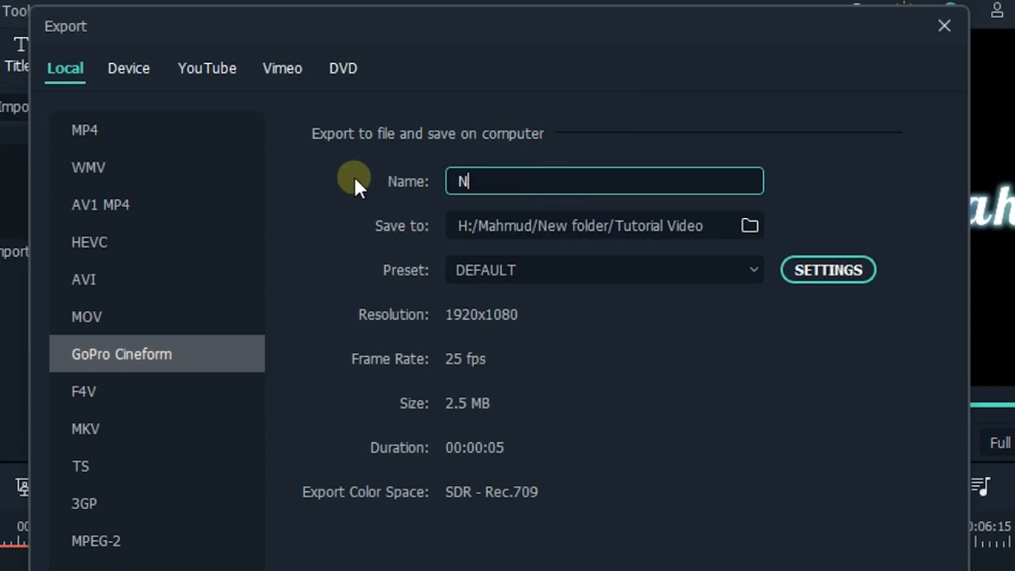
type("ew")
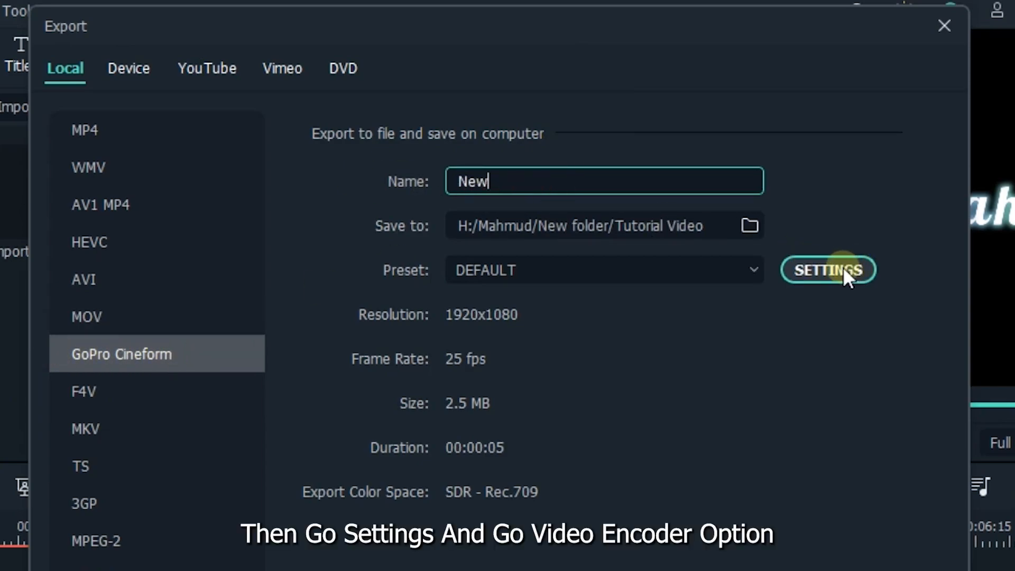
left_click(828, 270)
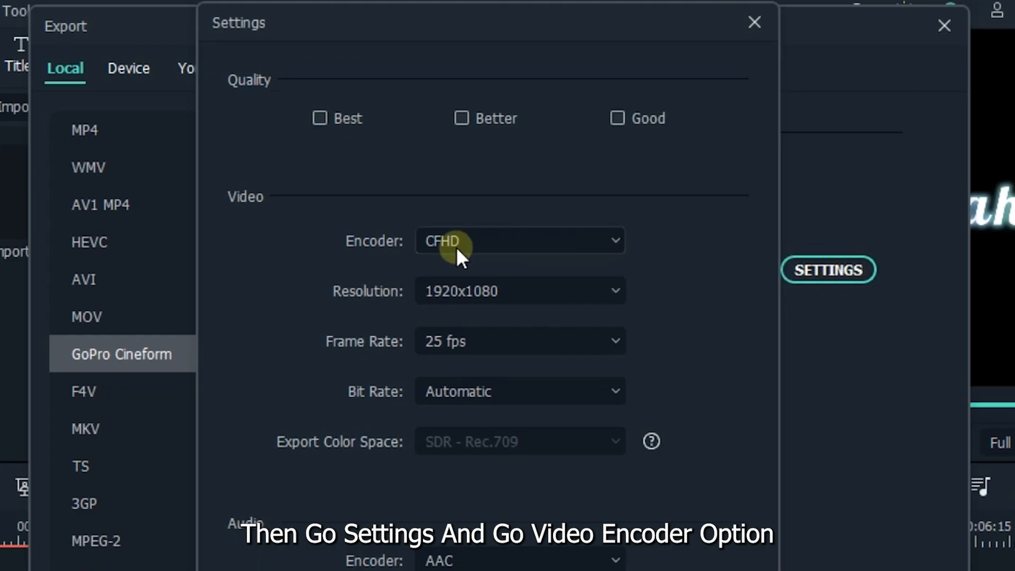
left_click(519, 240)
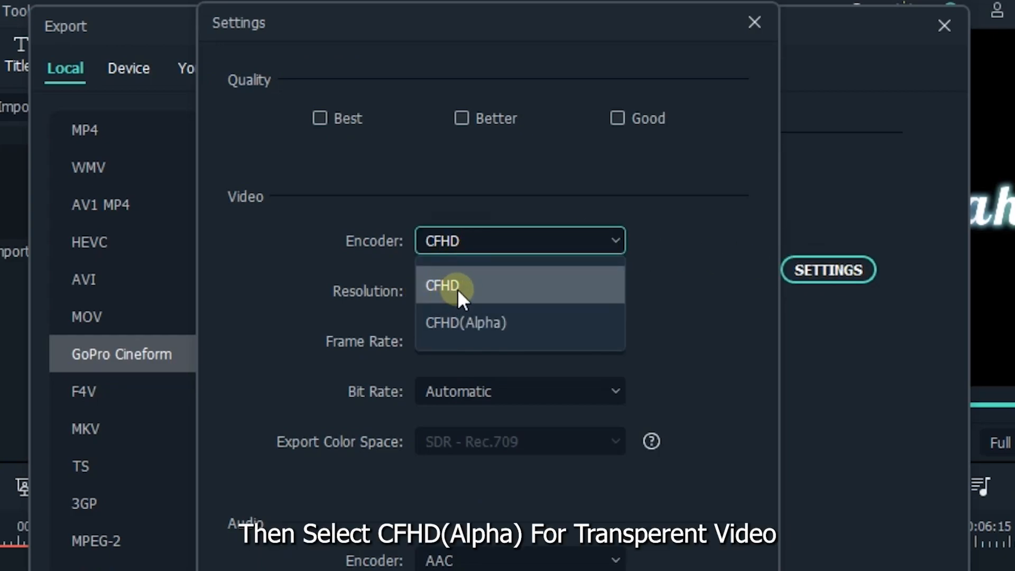
mouse_move(465, 330)
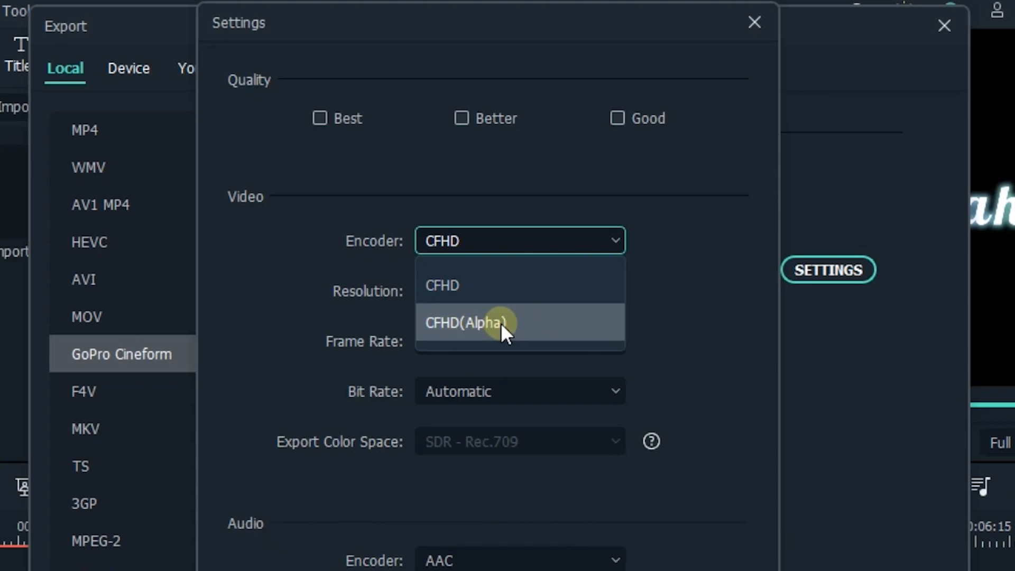
left_click(461, 323)
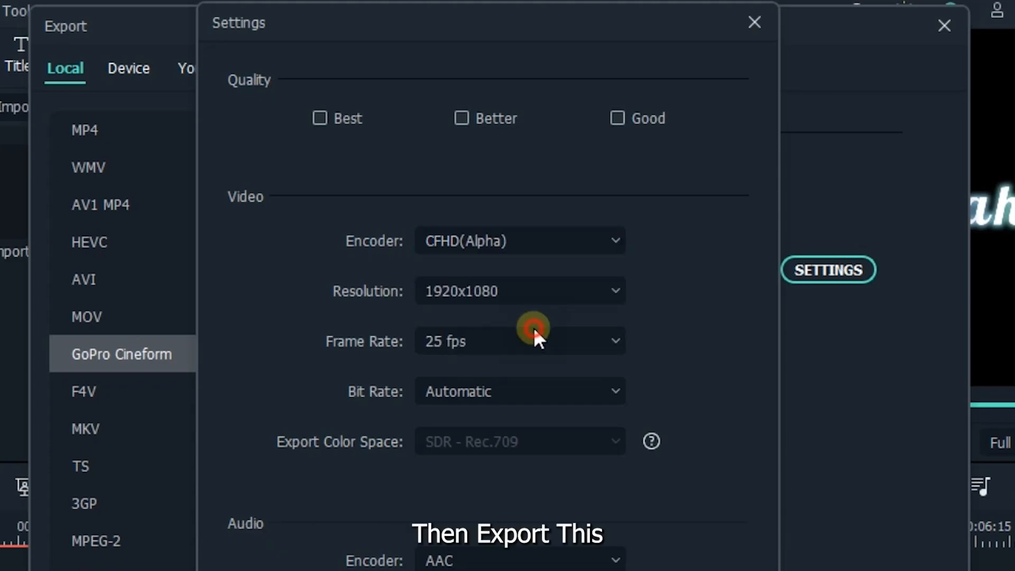
left_click(754, 22)
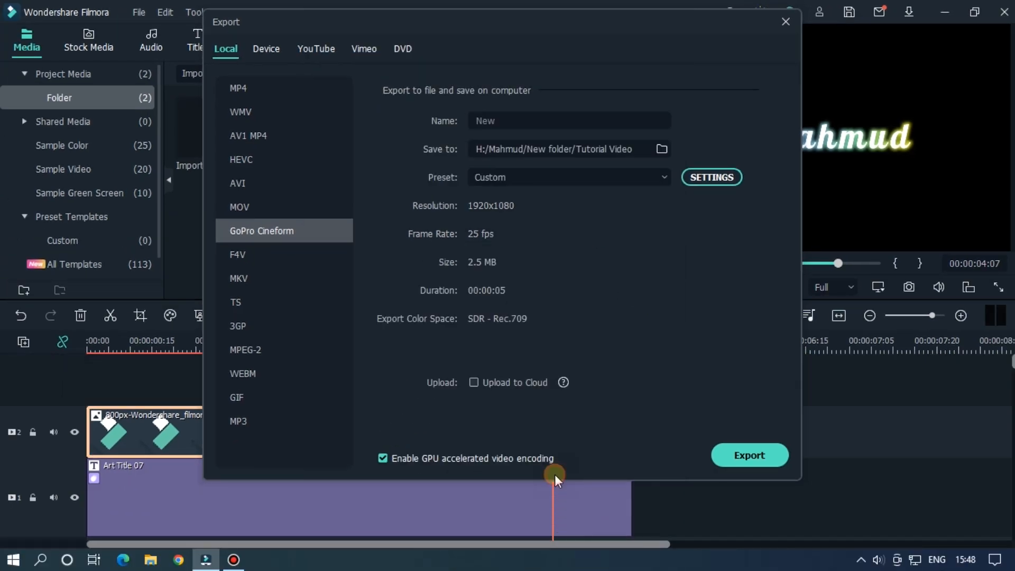
left_click(749, 455)
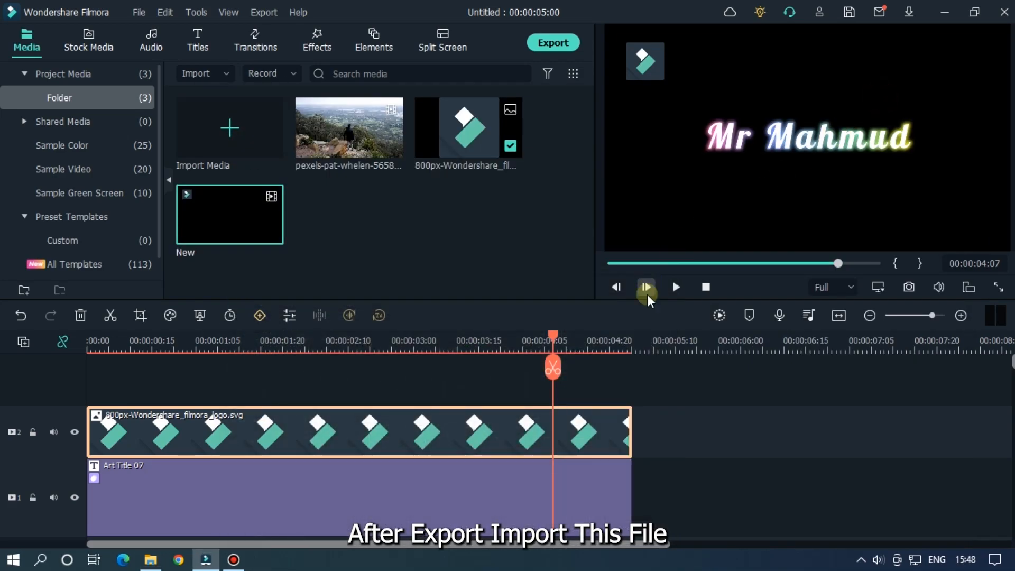
mouse_move(685, 499)
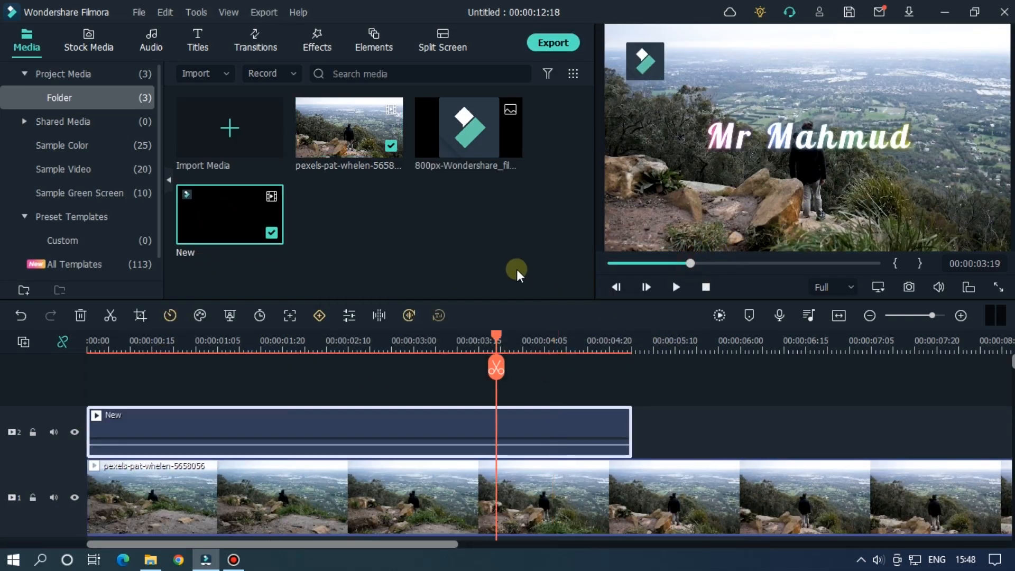
Step: Place the transparent New clip on track 2 above the landscape footage and preview
left_click(675, 286)
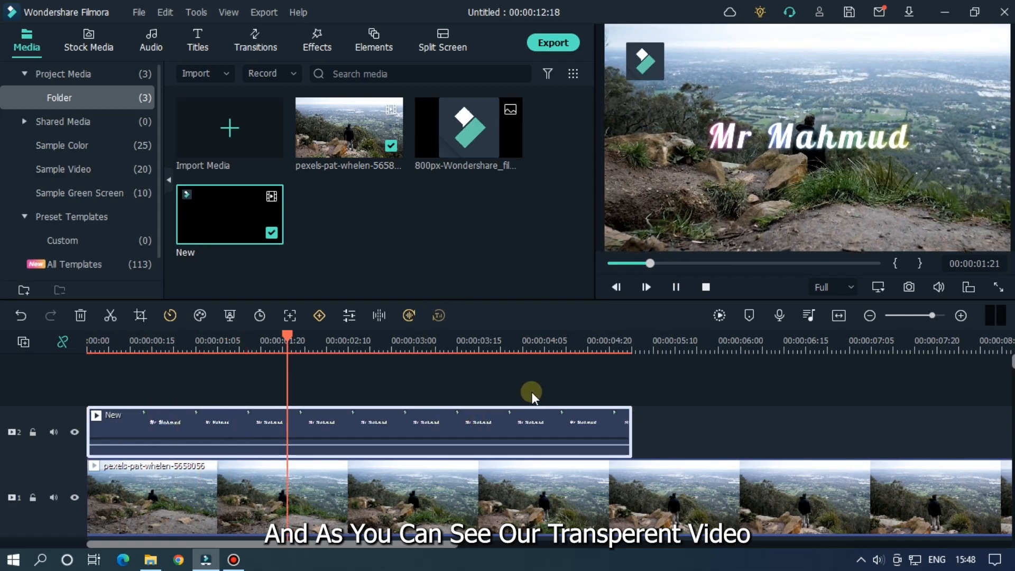
left_click(514, 349)
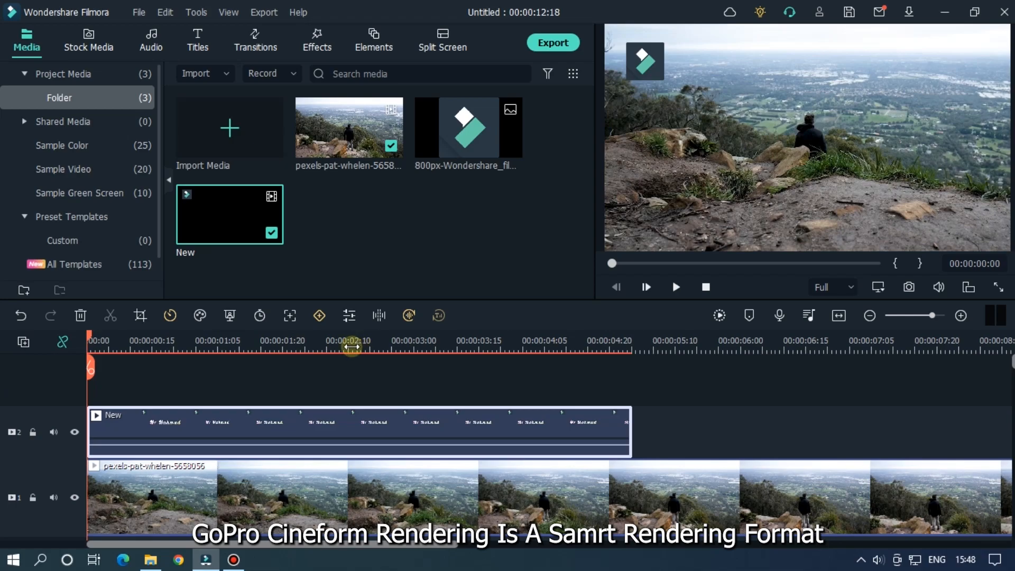
left_click(675, 287)
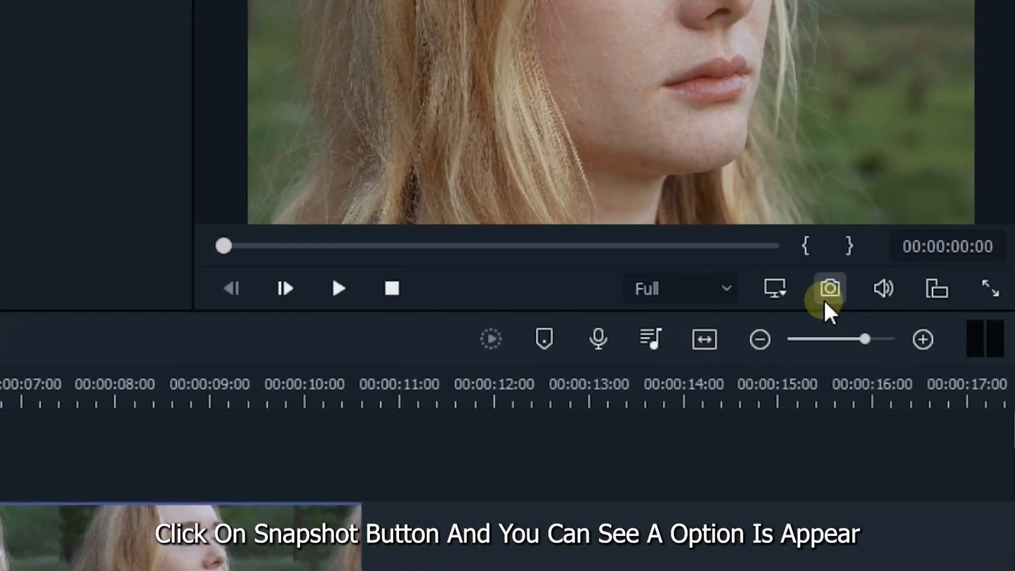
mouse_move(831, 289)
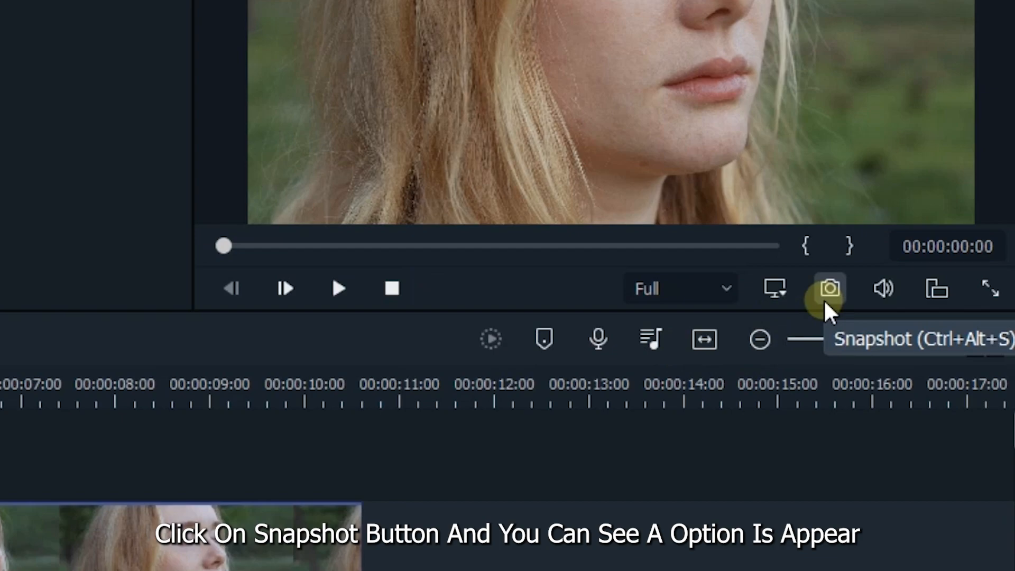
Step: Save a snapshot of the portrait frame in JPG format
left_click(831, 289)
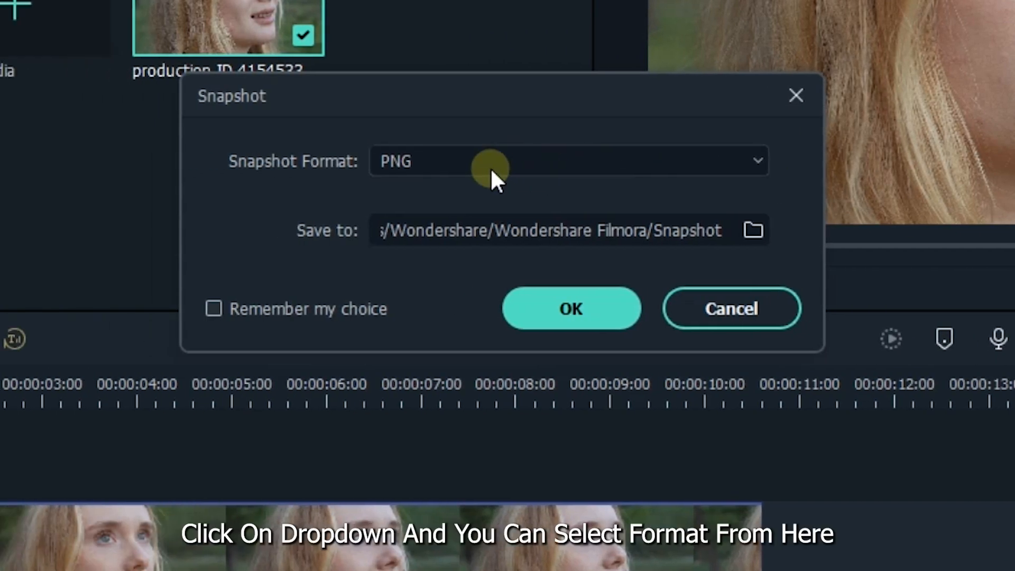
left_click(568, 160)
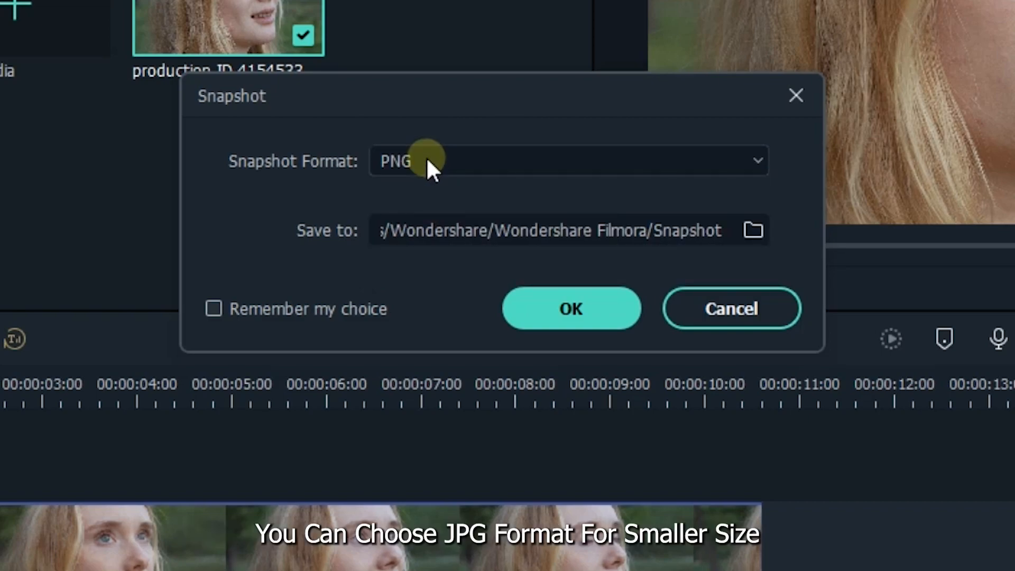
left_click(568, 161)
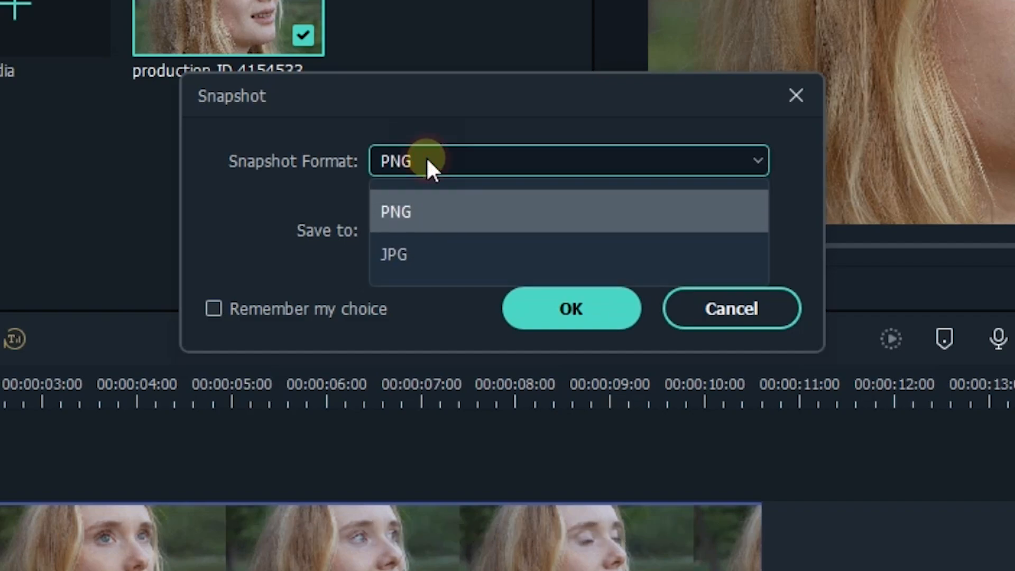
left_click(393, 254)
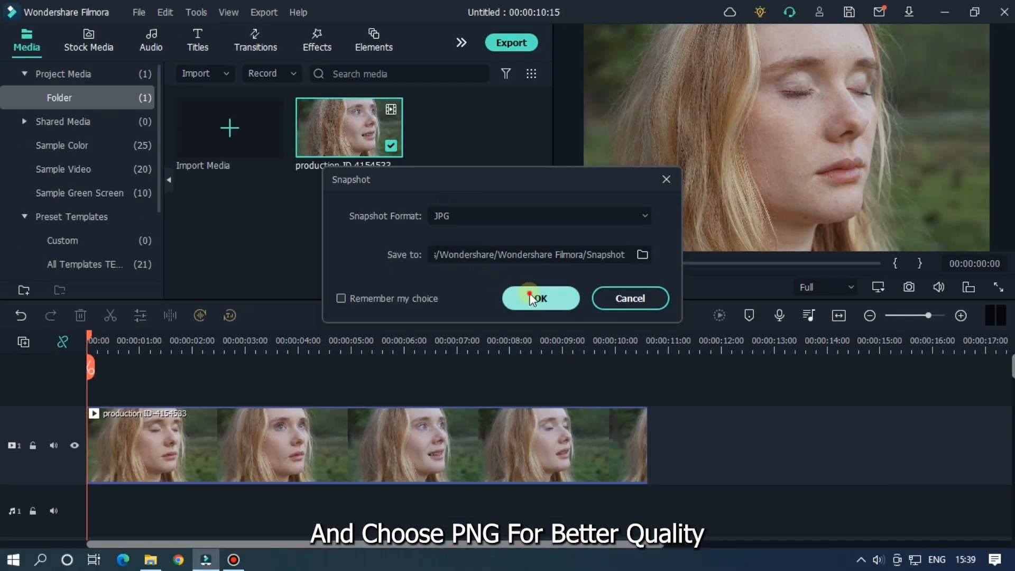
left_click(540, 298)
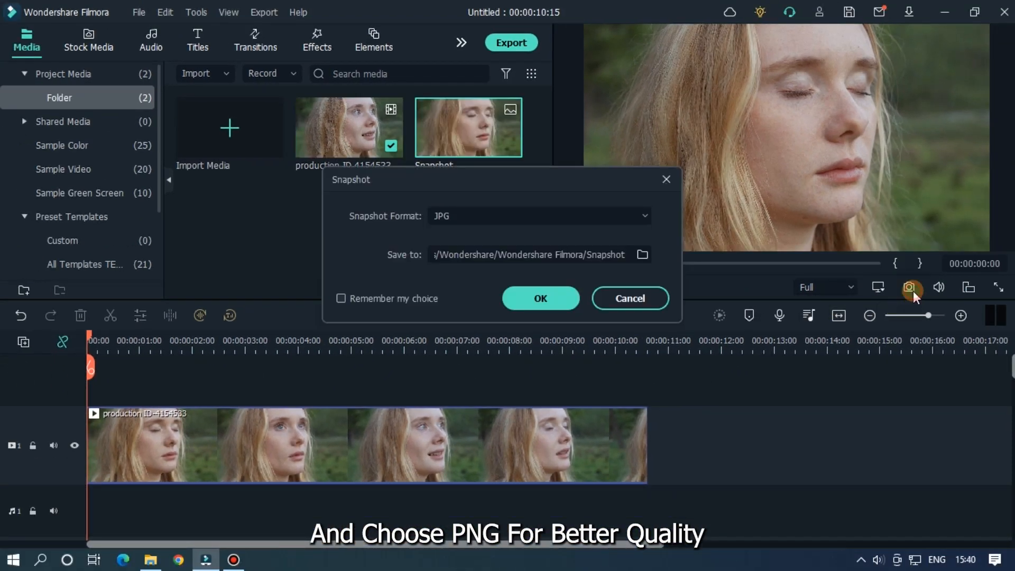
Step: Save a second snapshot as PNG and reveal Snapshot_1 in Explorer
left_click(539, 216)
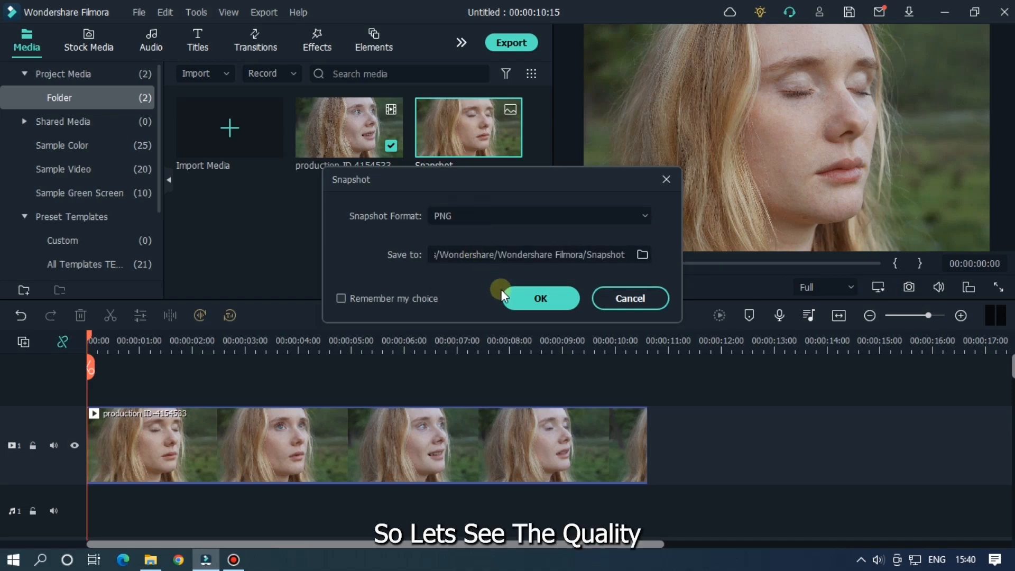
left_click(540, 298)
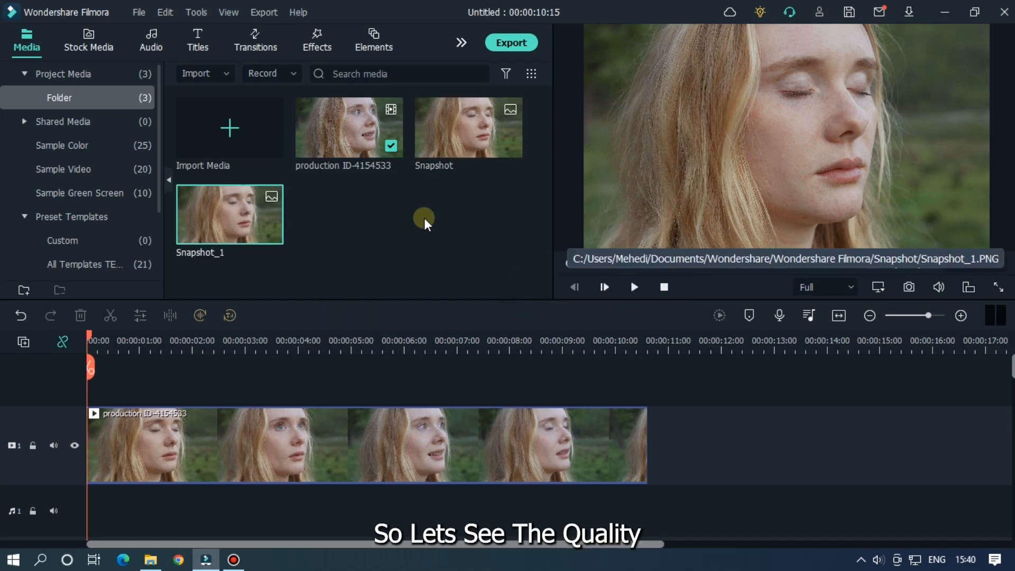
right_click(227, 227)
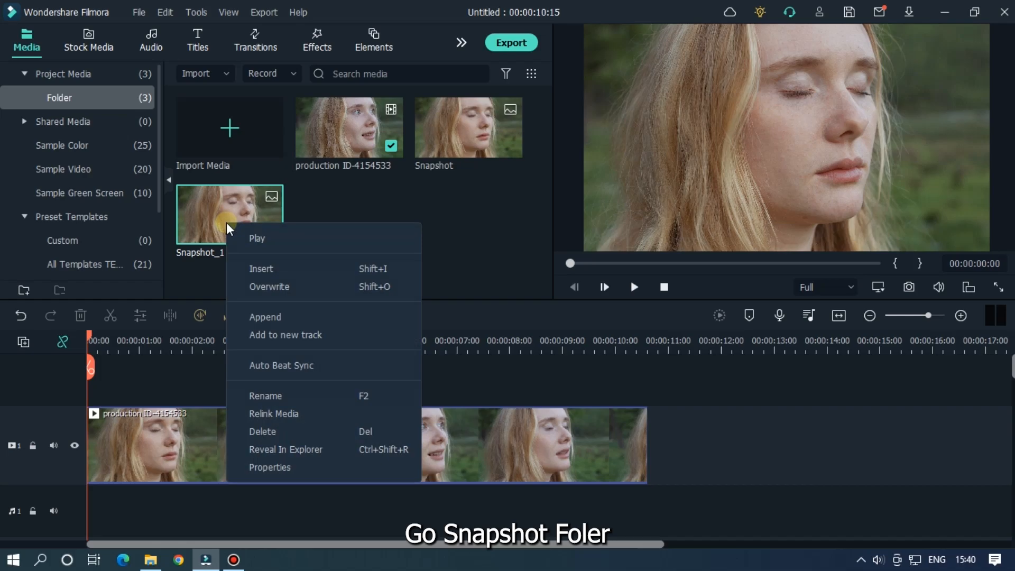
left_click(286, 449)
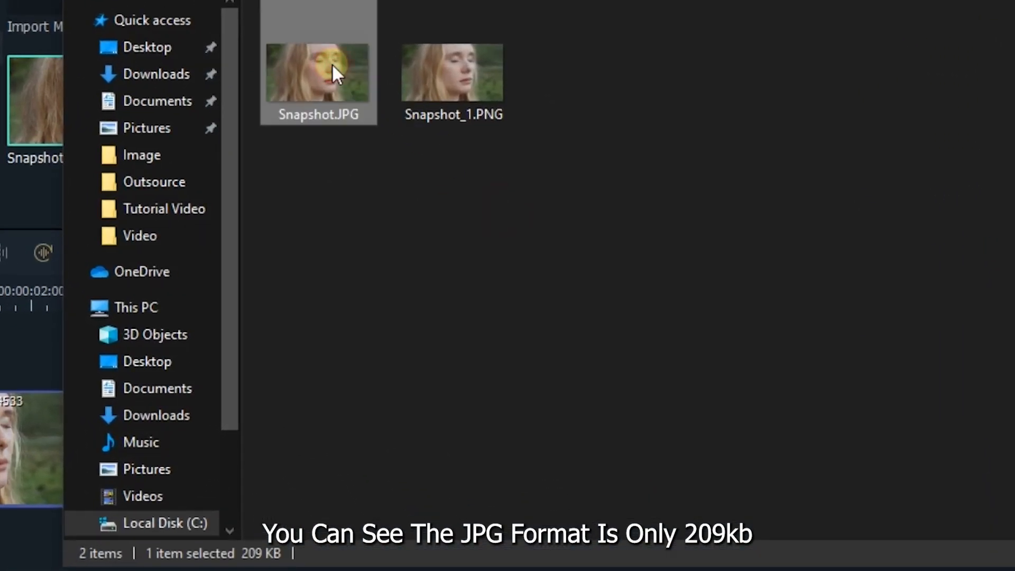
mouse_move(266, 560)
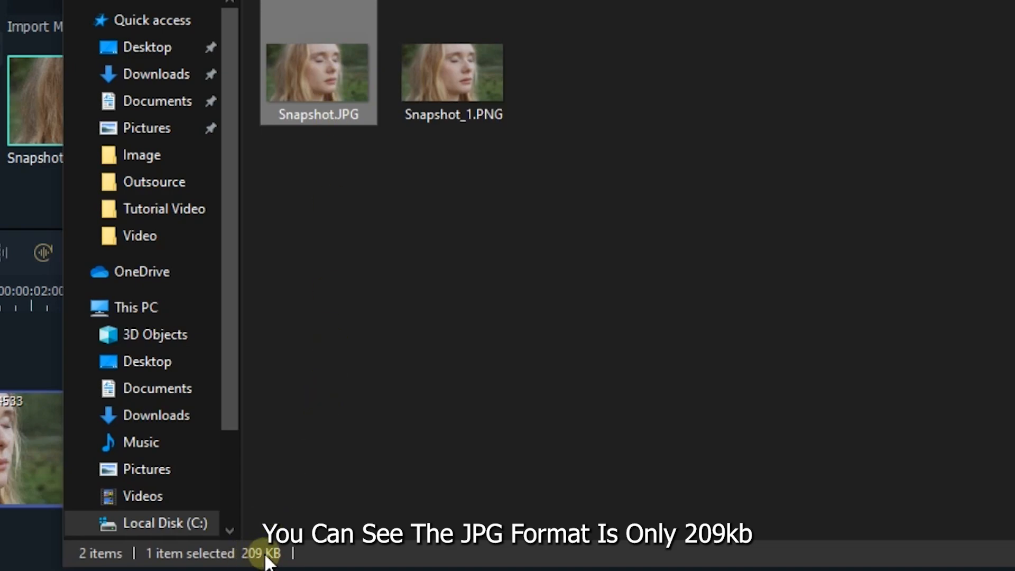
Step: Compare snapshot sizes: JPG at 209 KB versus PNG at 2.41 MB
left_click(453, 72)
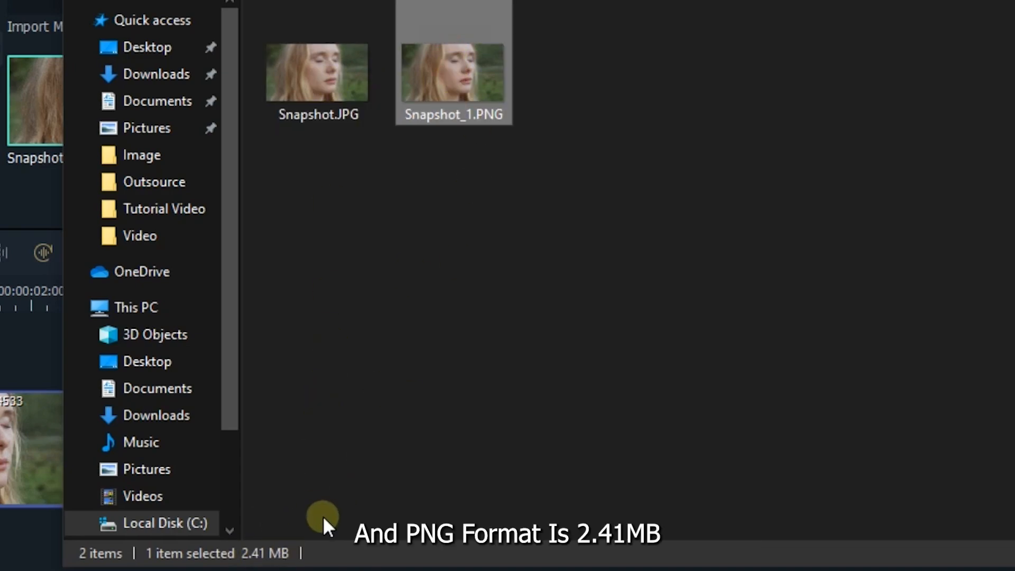
mouse_move(271, 554)
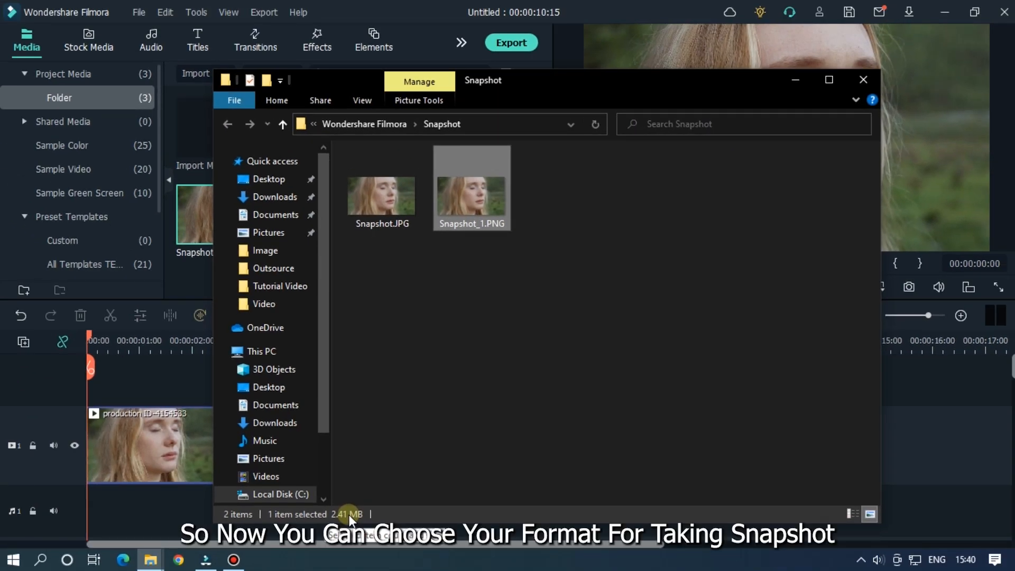
mouse_move(741, 128)
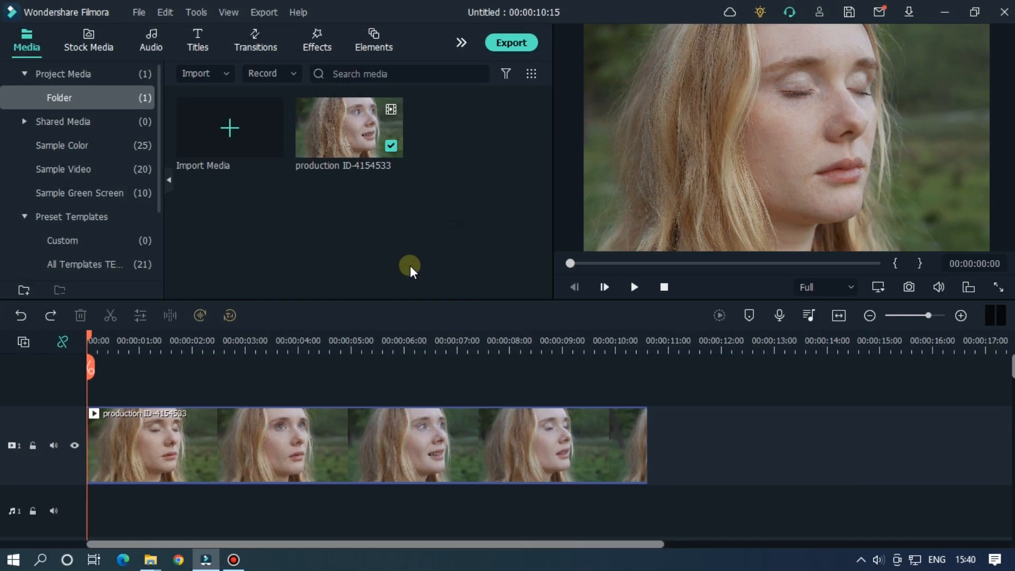
Step: Open the Effects library's Utility category and apply Beautify to the portrait clip
left_click(317, 41)
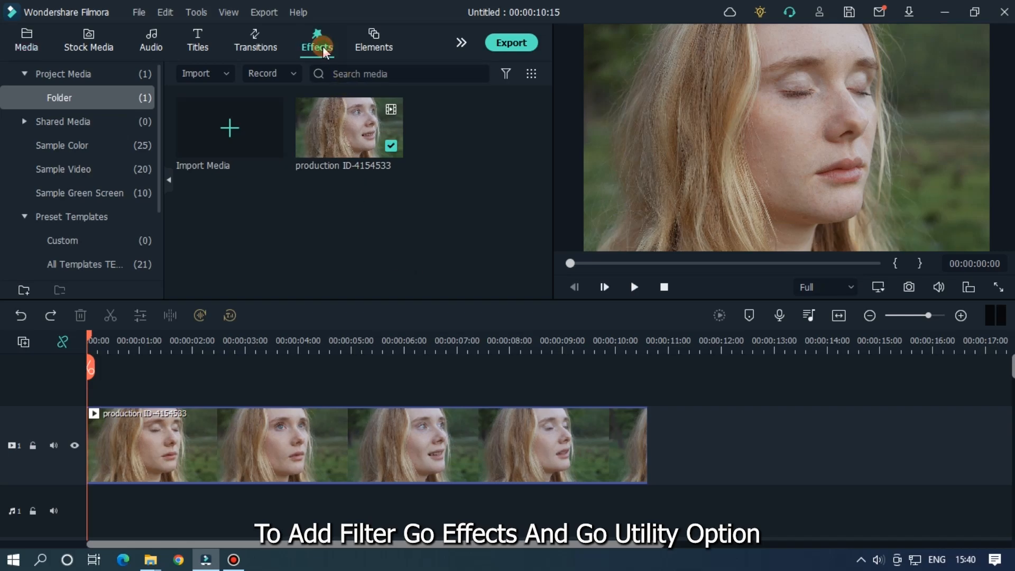
left_click(317, 41)
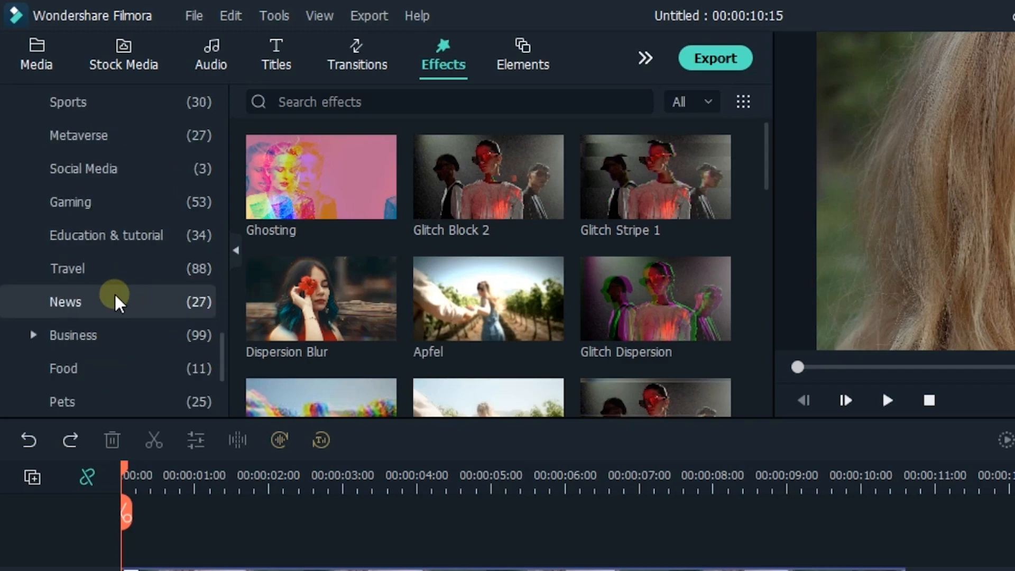
scroll("up", 3)
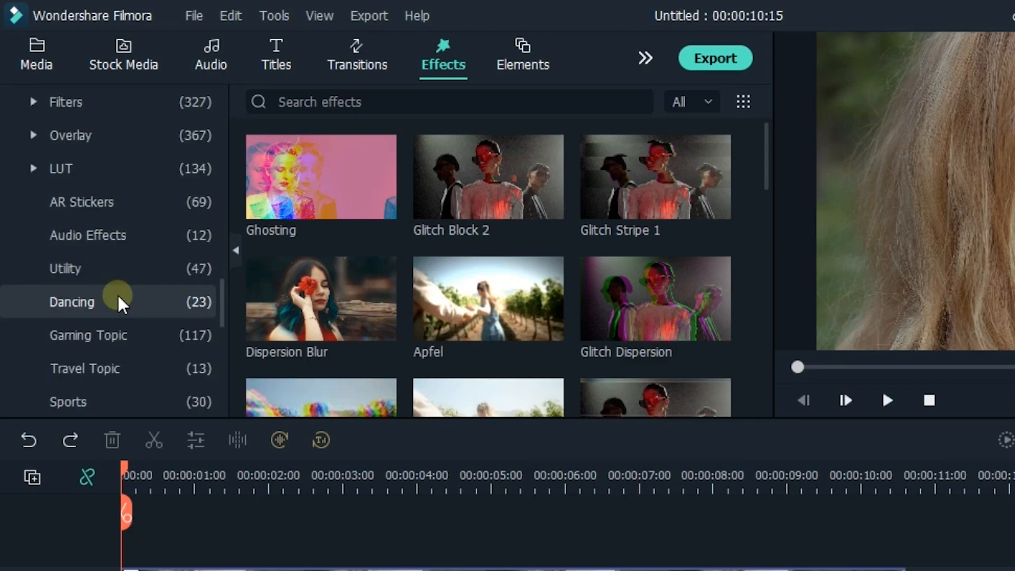
left_click(65, 268)
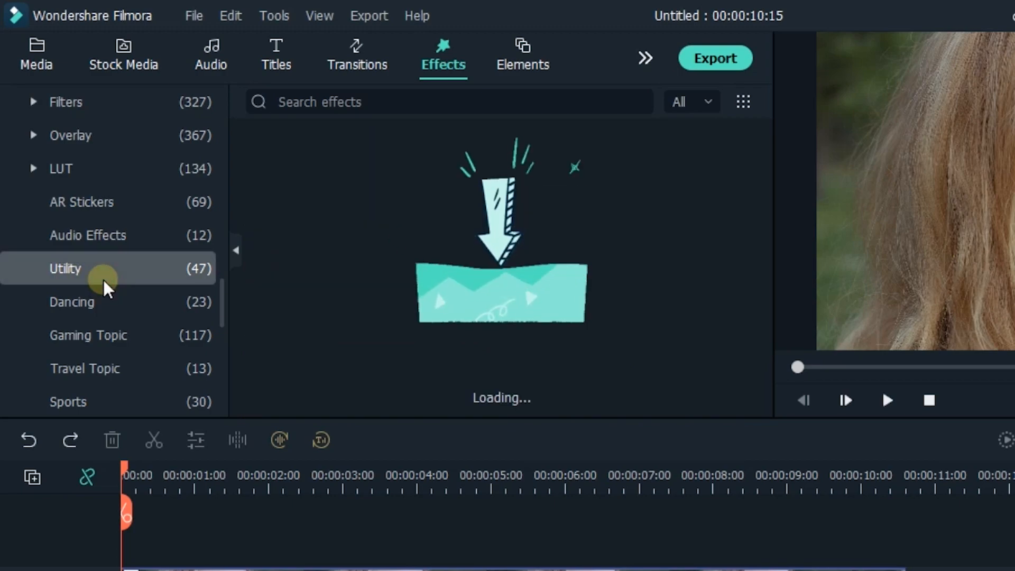
left_click(65, 268)
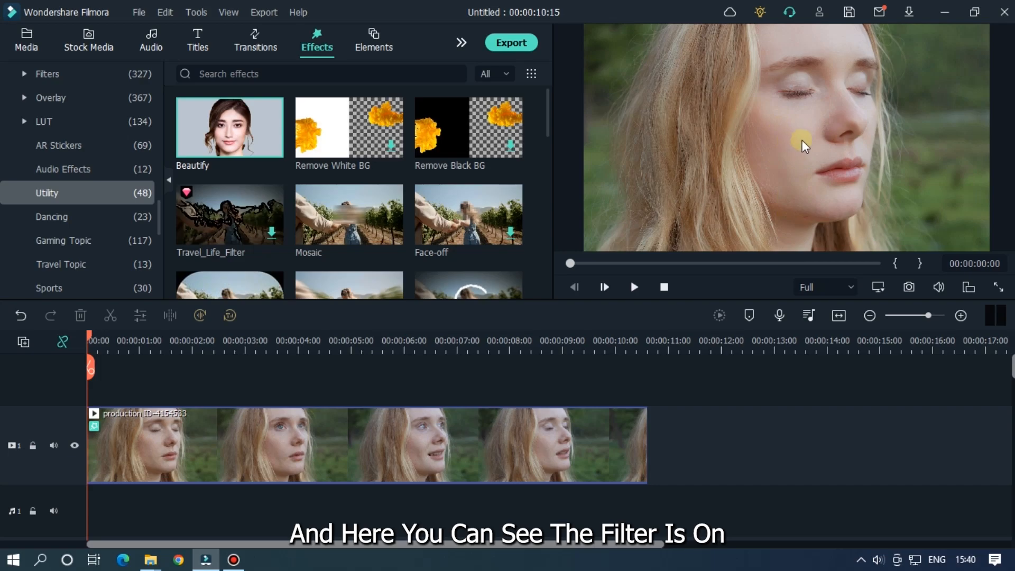
Step: Open the portrait clip's Beautify settings and set Shrink Face to 58
double_click(348, 445)
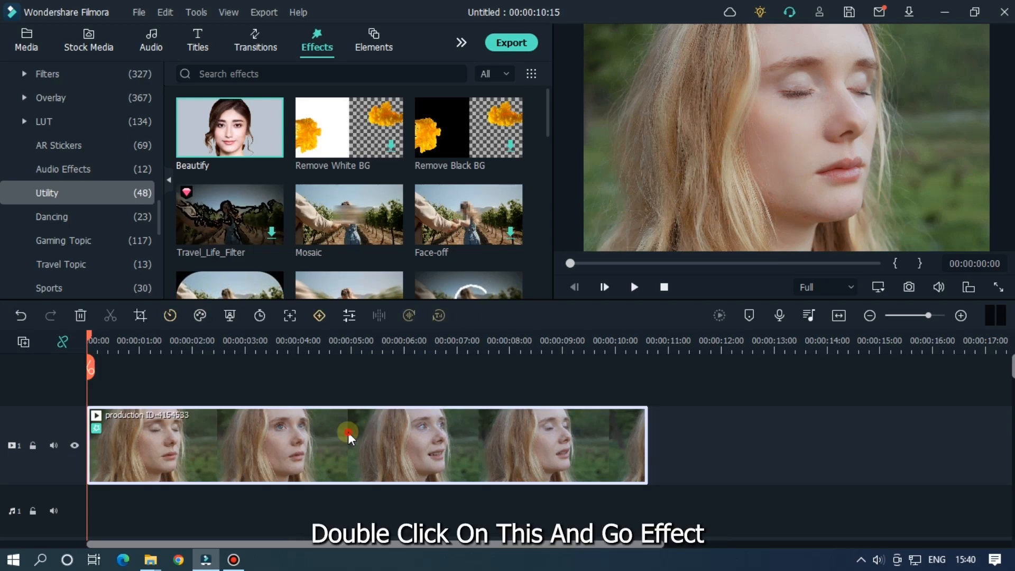
double_click(348, 445)
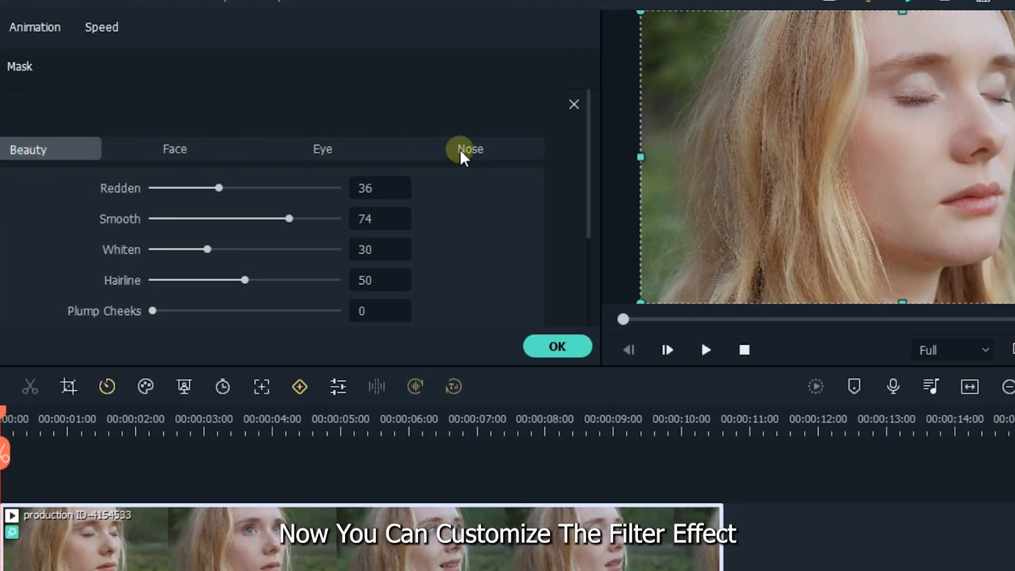
left_click_drag(289, 218, 323, 218)
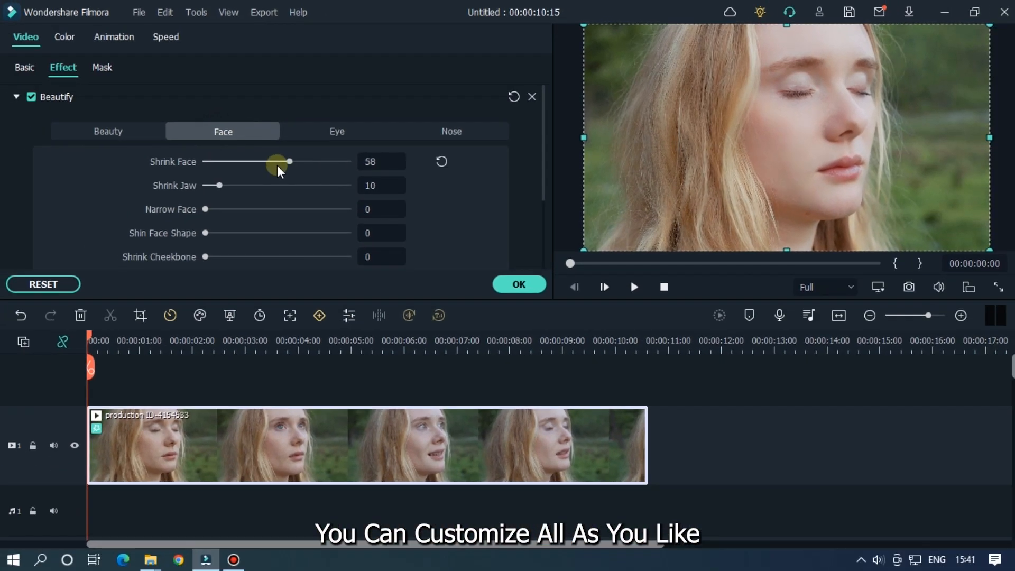
Step: Set Enlarge Eye to 74 and Narrow Nose to 38
left_click(336, 131)
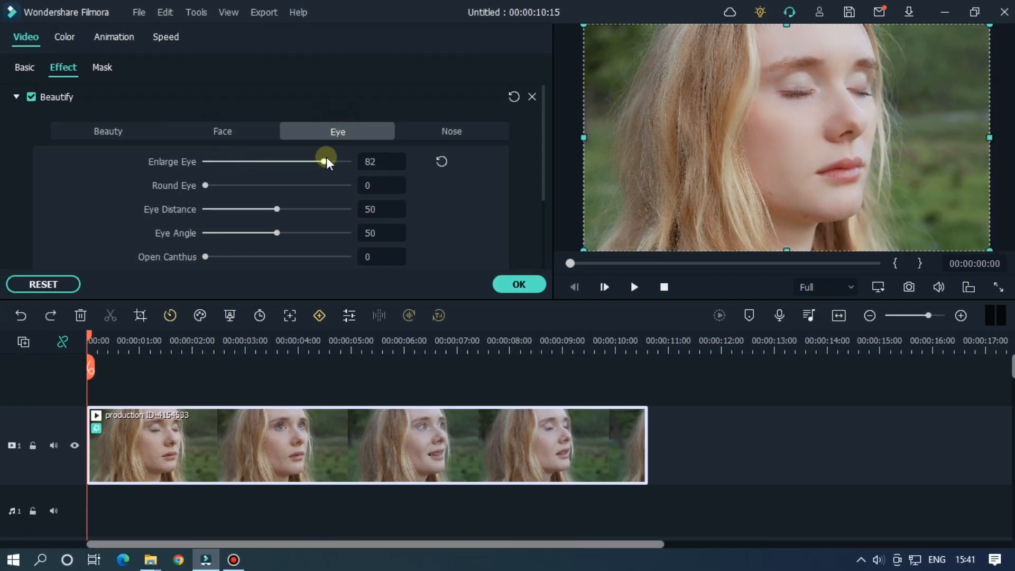
left_click_drag(325, 161, 311, 161)
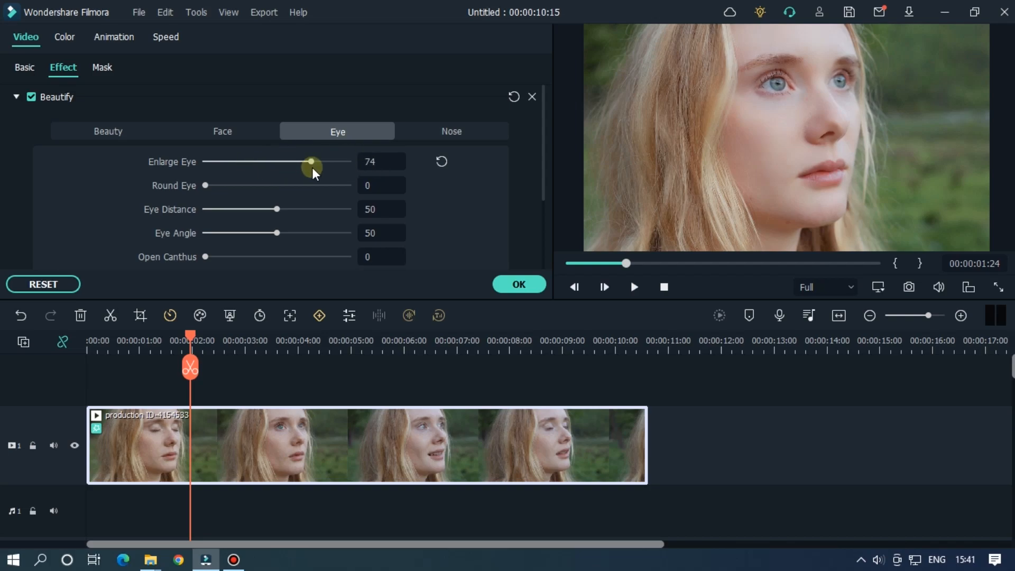
left_click(451, 131)
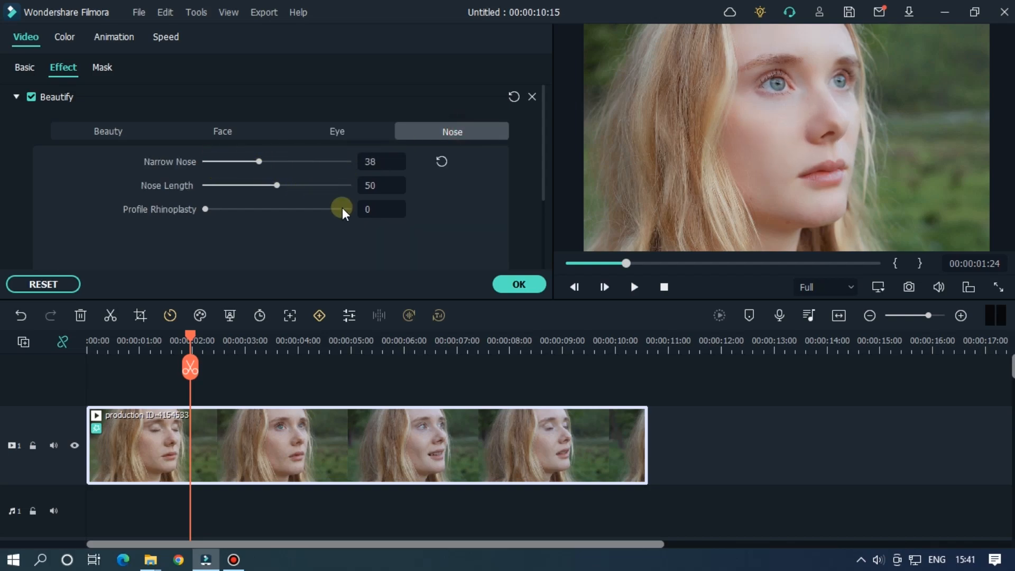
left_click(518, 284)
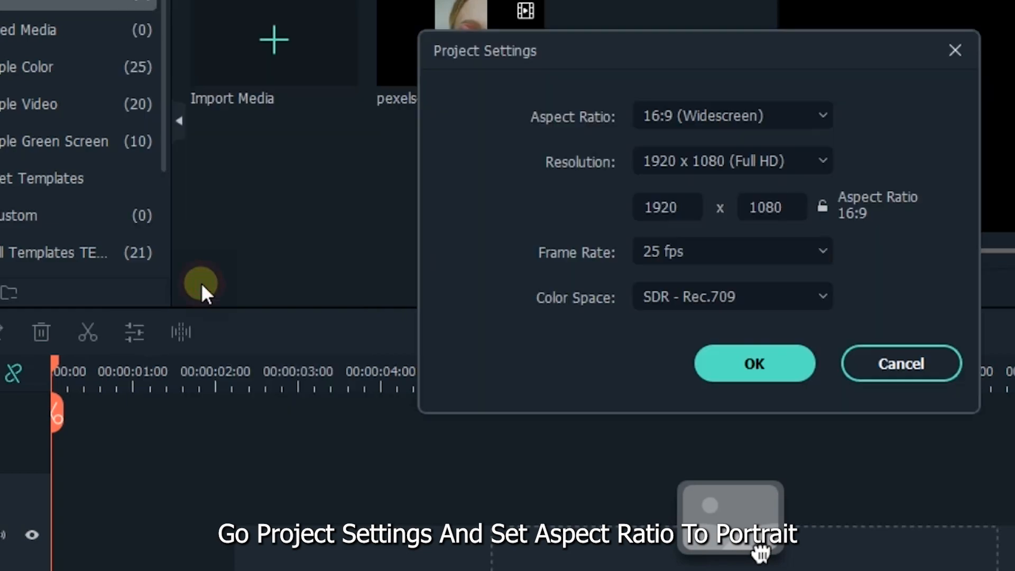
Step: Change the project aspect ratio to 9:16 Portrait (1080x1920) and confirm
left_click(732, 116)
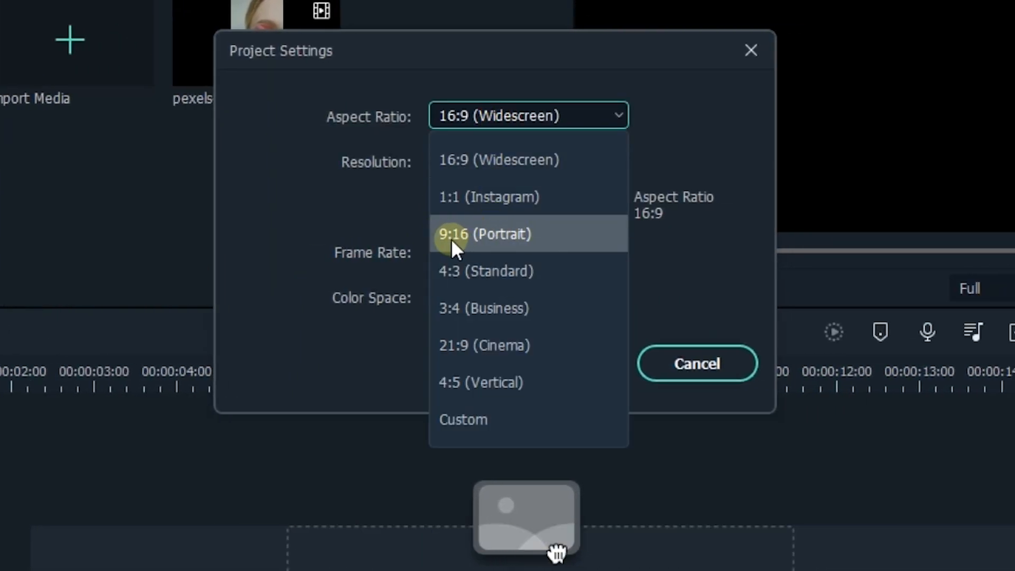
left_click(485, 234)
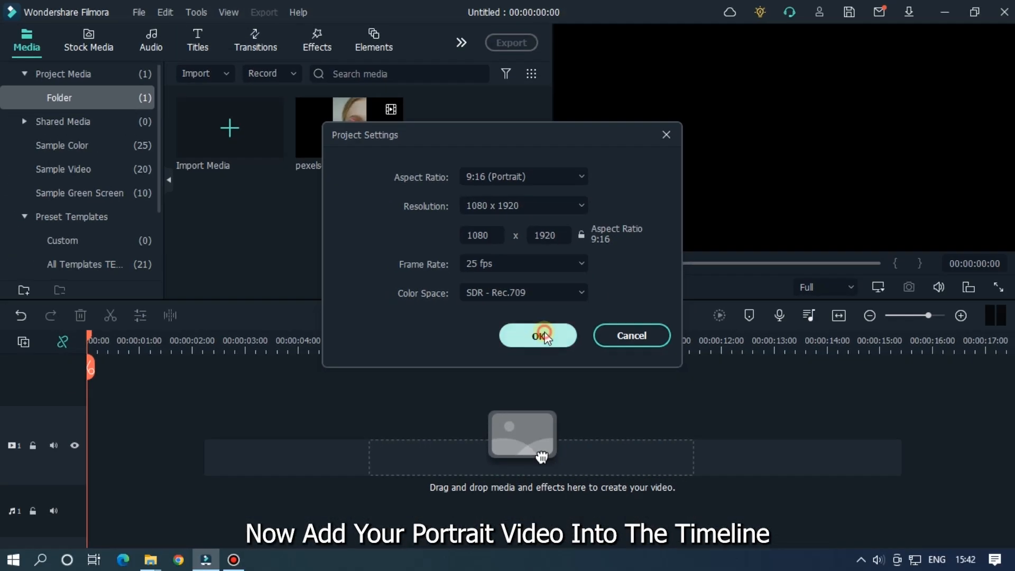
left_click(537, 335)
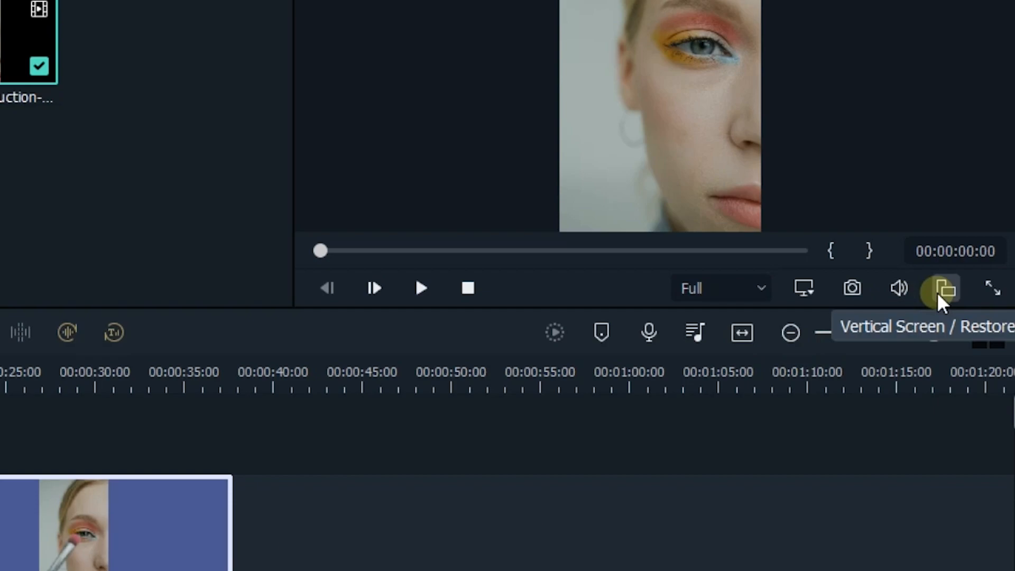
Step: Switch the player to vertical-screen mode and play the portrait makeup clip from near its start
left_click(943, 287)
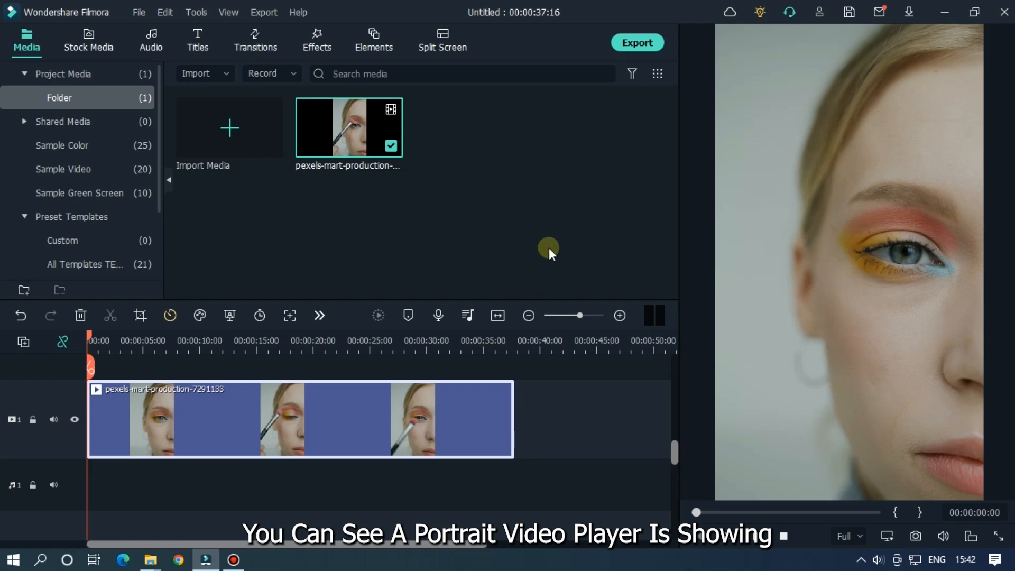
left_click(96, 340)
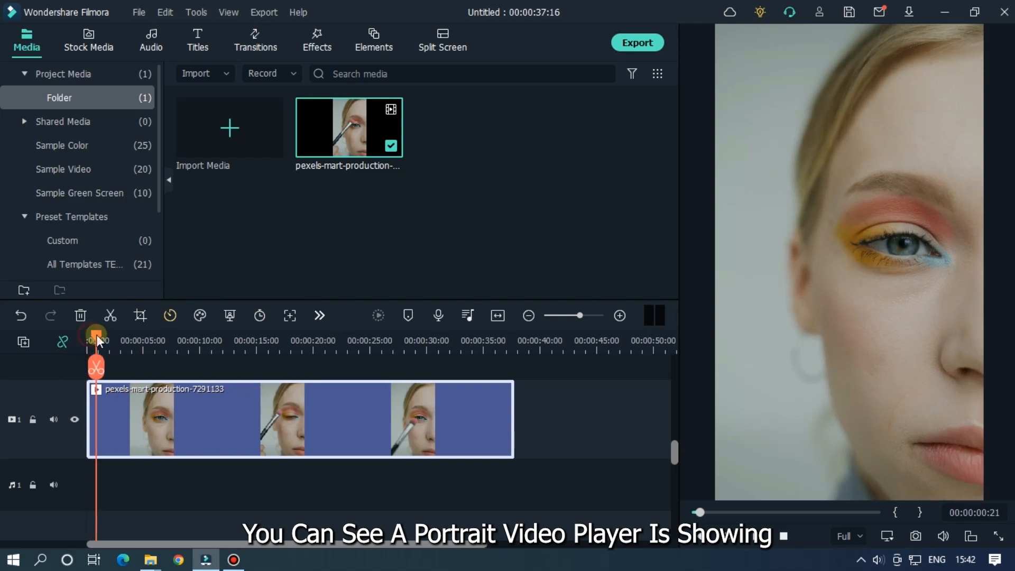
left_click(727, 536)
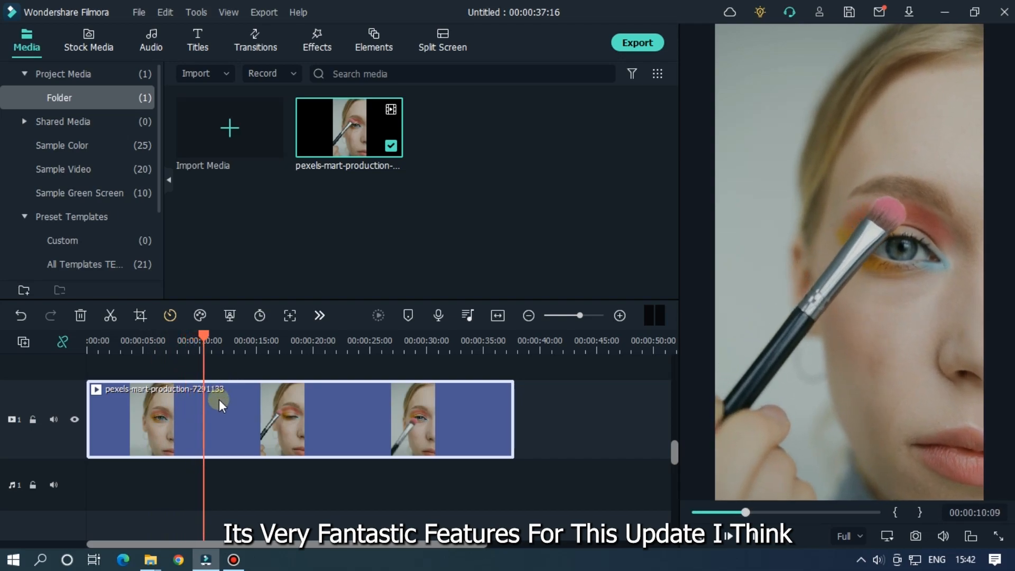
left_click(728, 536)
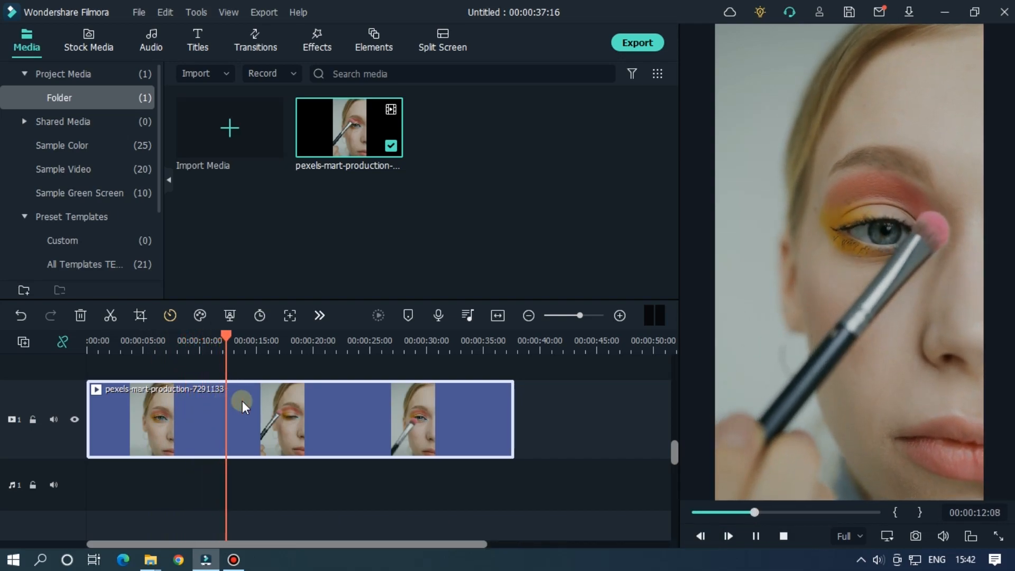